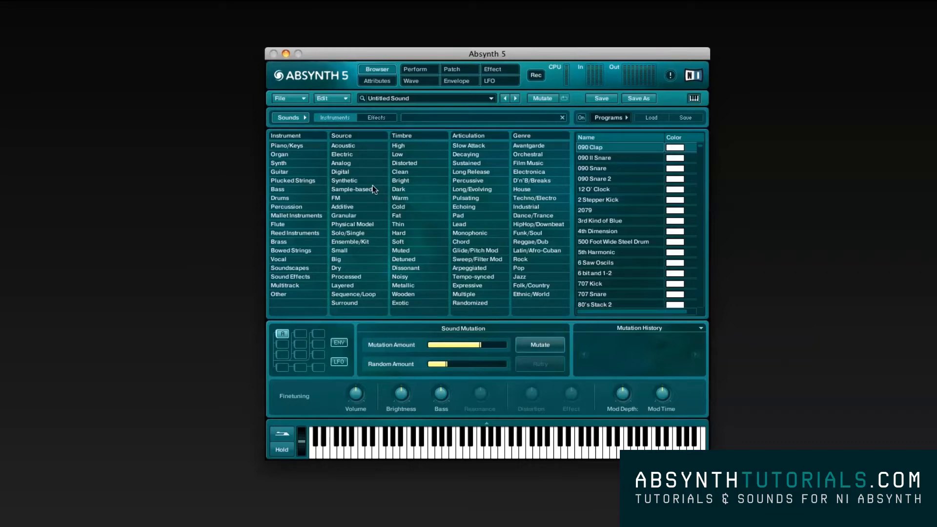
Step: Enable the master Effect module on the Patch page and bring up its effect settings
left_click(452, 70)
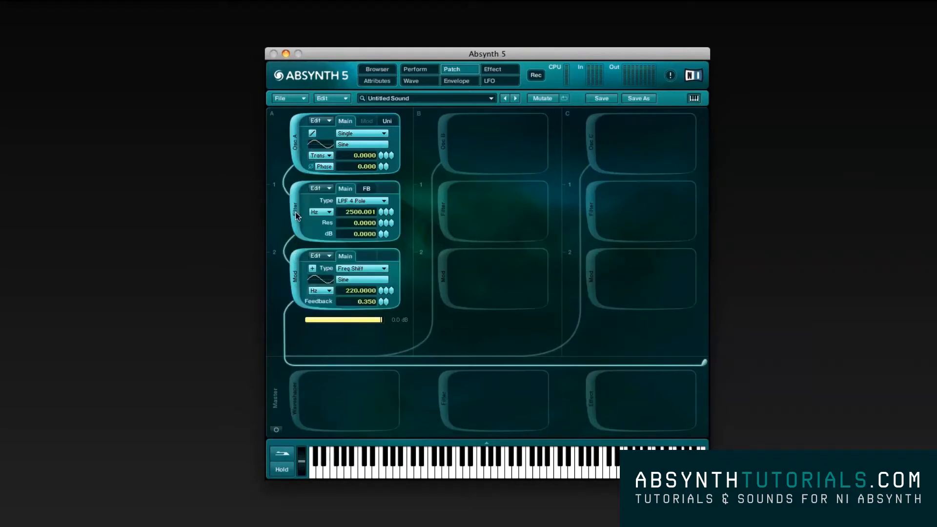
left_click(640, 400)
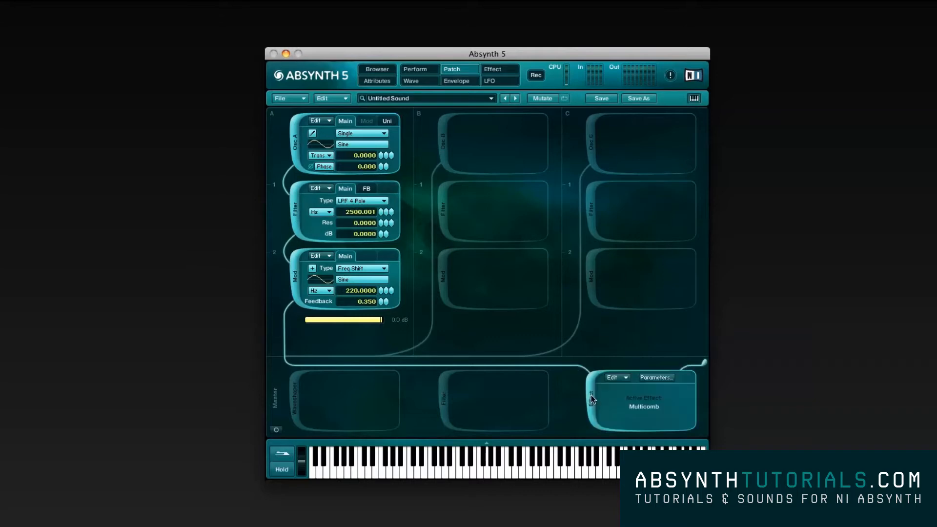
left_click(492, 69)
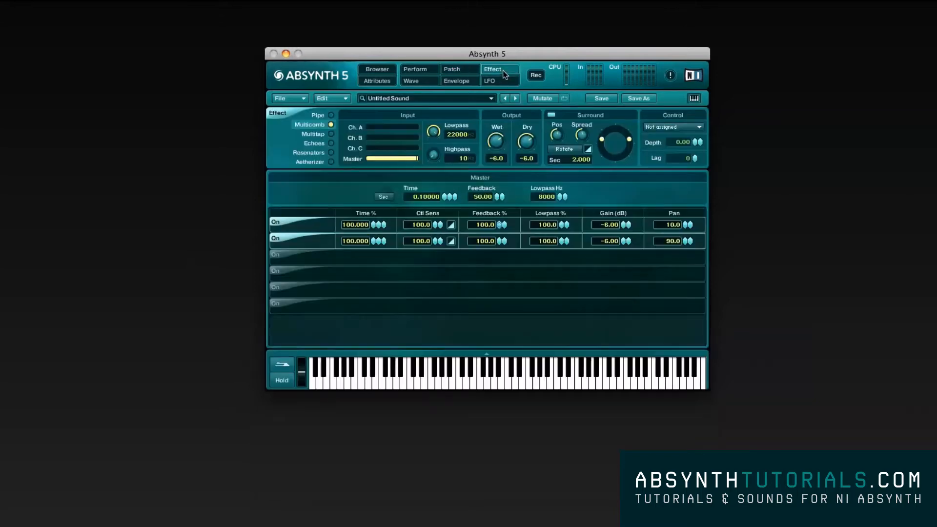
Step: Switch the master effect through Pipe and Multitap to Aetherizer, then return to the Browser
left_click(331, 115)
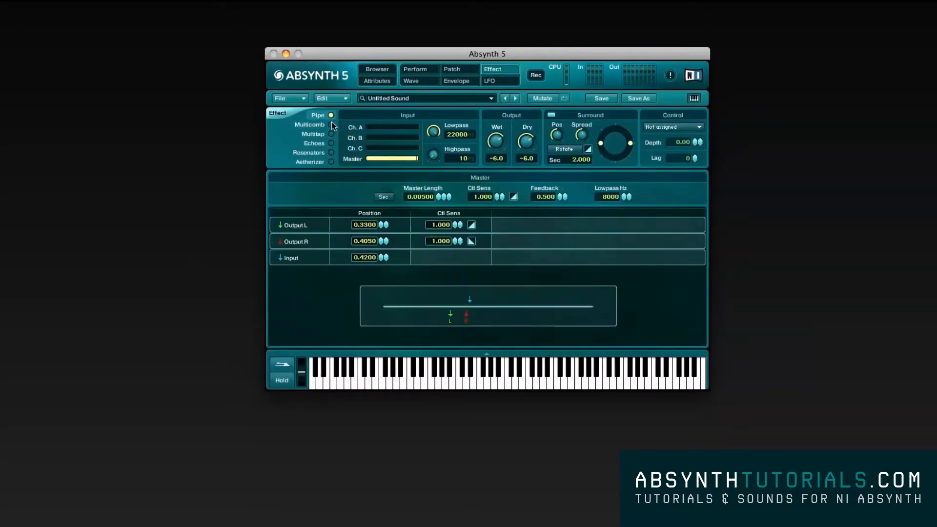
left_click(313, 134)
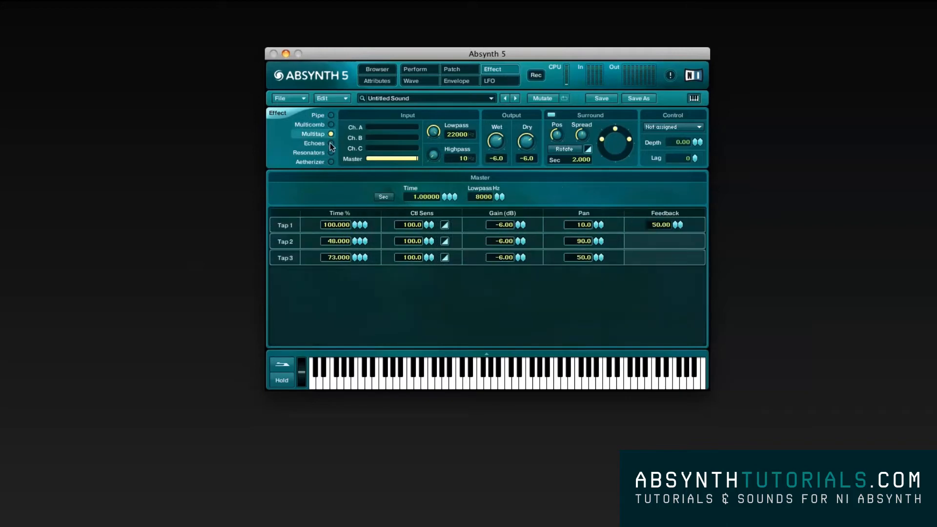
left_click(330, 161)
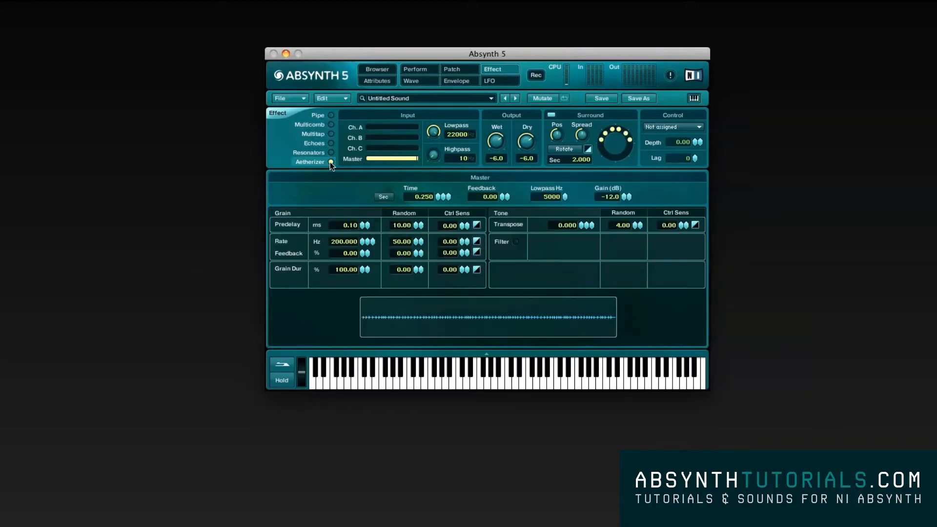
left_click(377, 68)
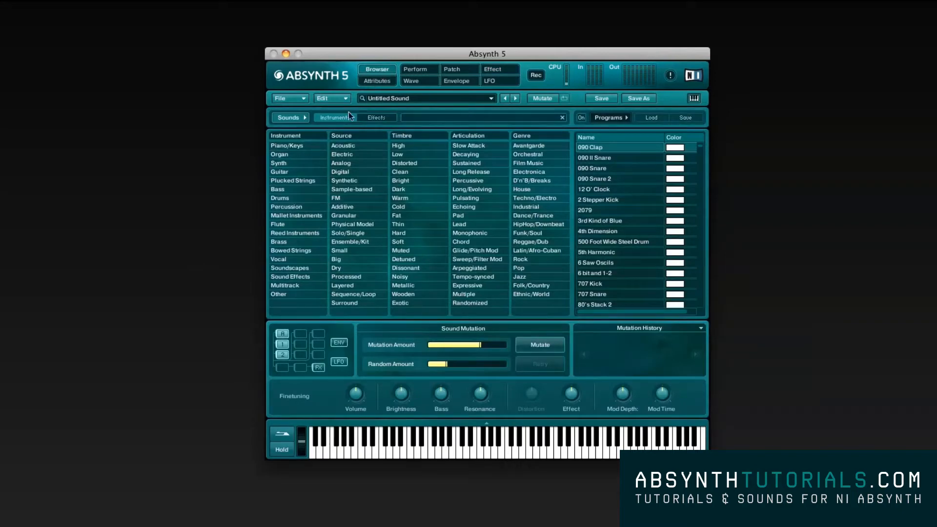
left_click(278, 163)
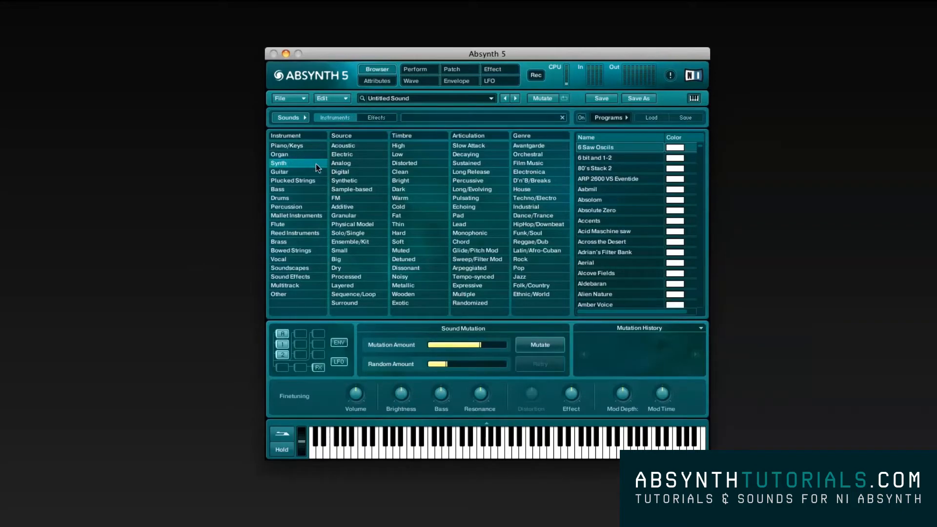
left_click(342, 155)
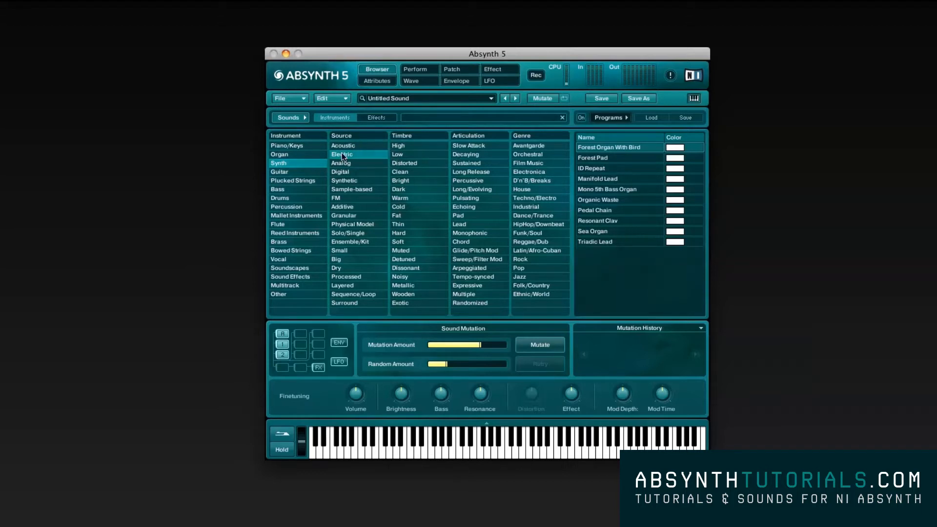
left_click(289, 268)
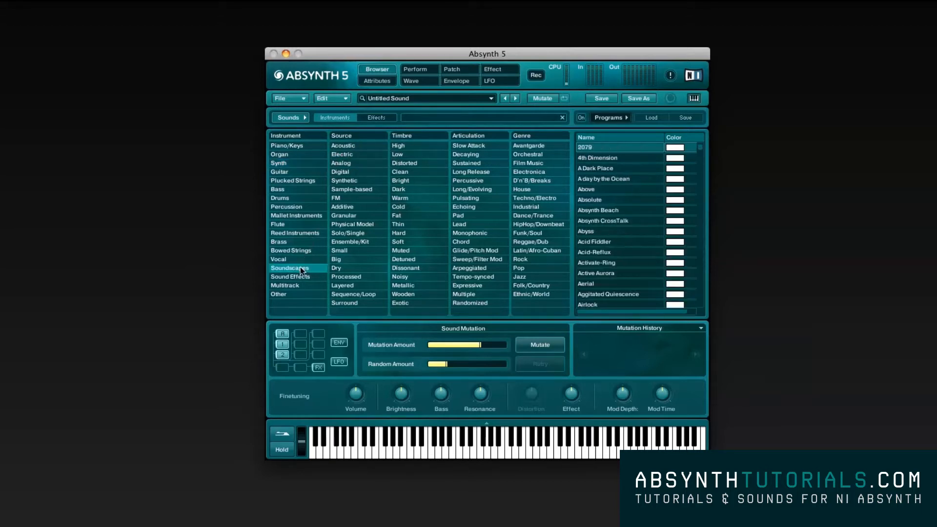
left_click(292, 276)
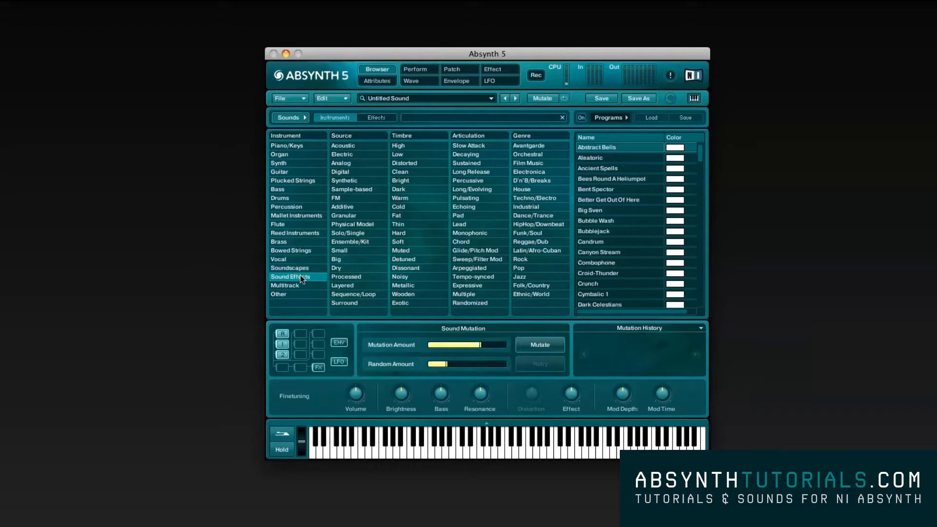
scroll("down", 3)
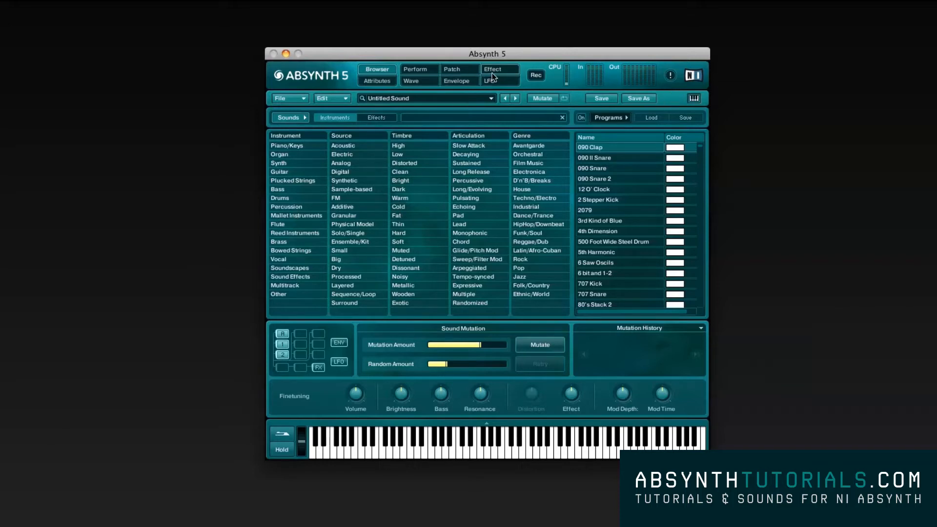
left_click(491, 69)
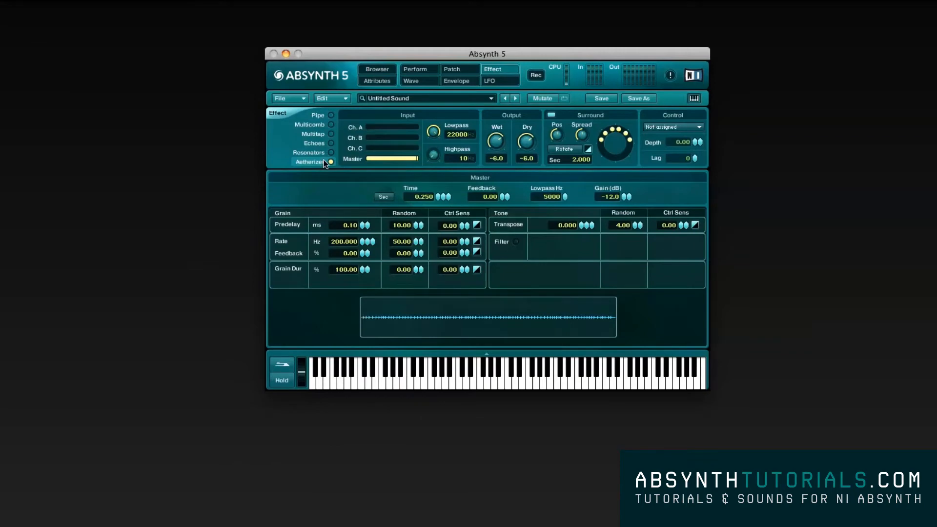
left_click(377, 68)
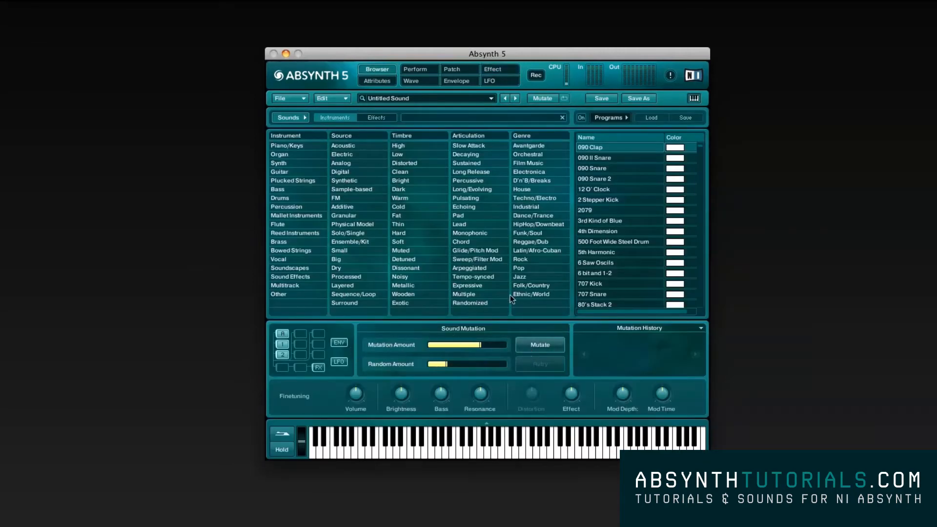
left_click(489, 81)
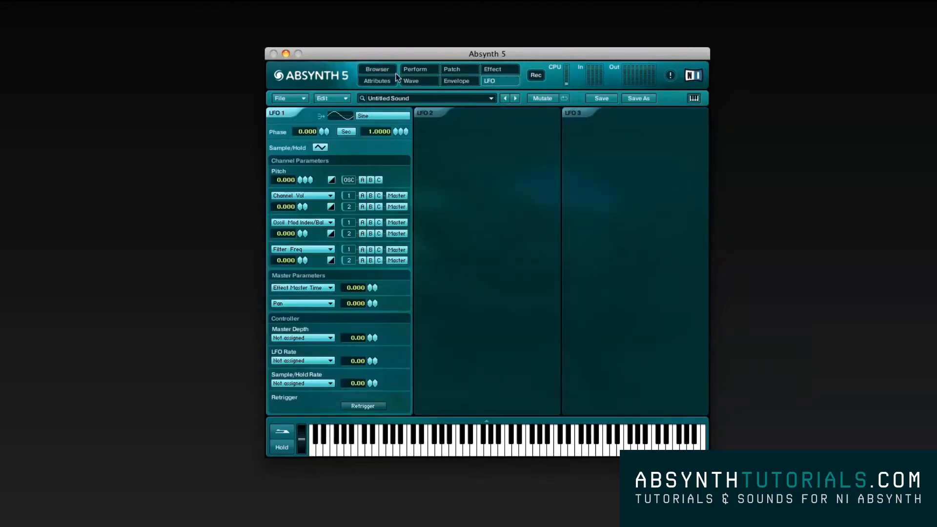
left_click(377, 70)
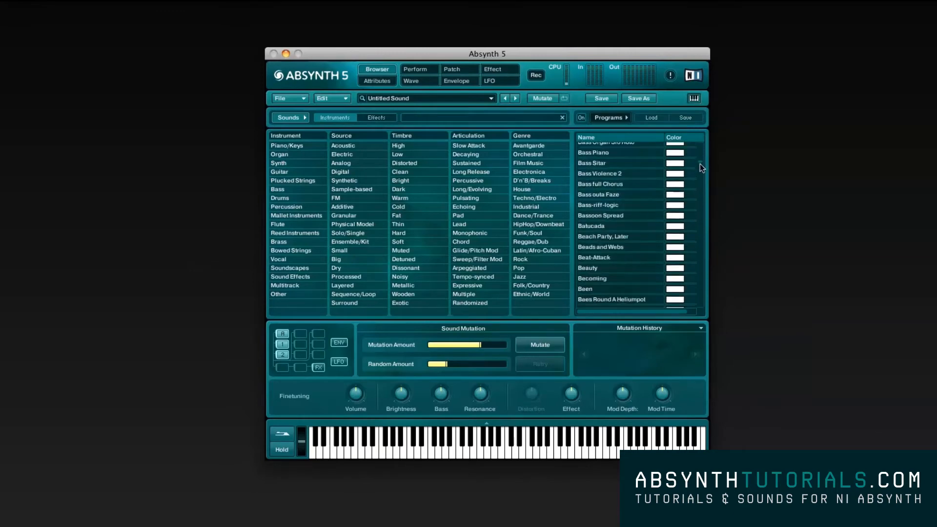
scroll("down", 3)
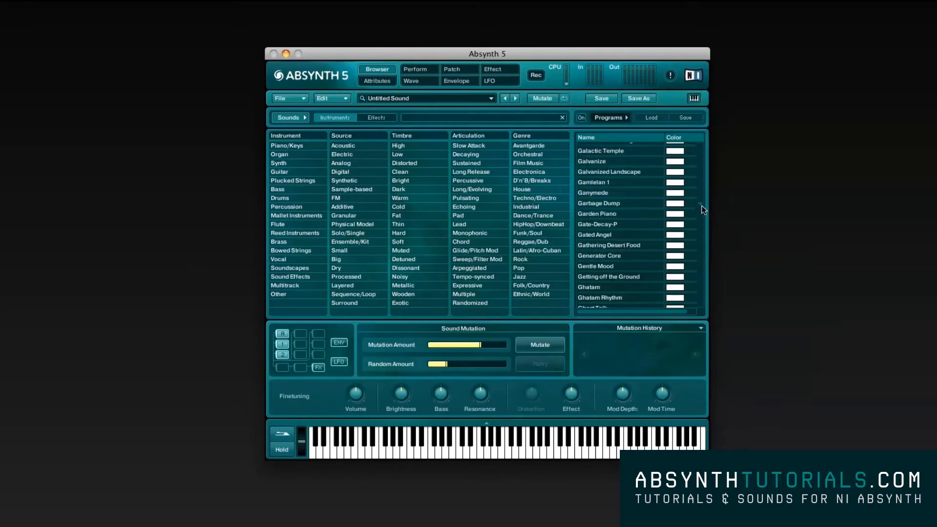
scroll("down", 3)
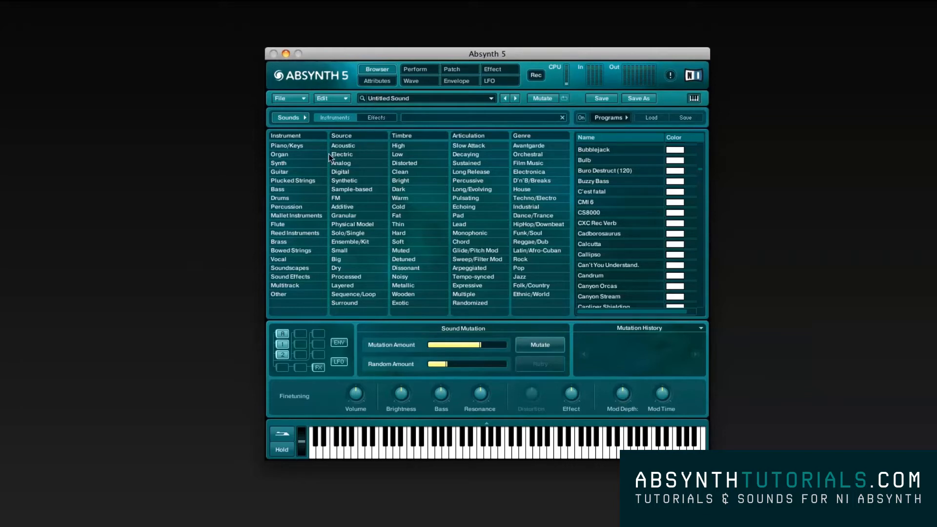
mouse_move(290, 163)
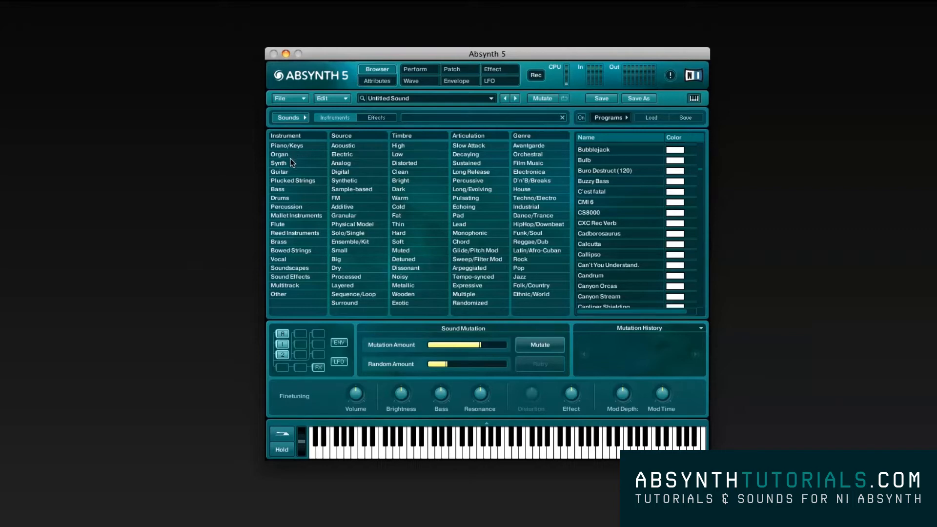
mouse_move(291, 162)
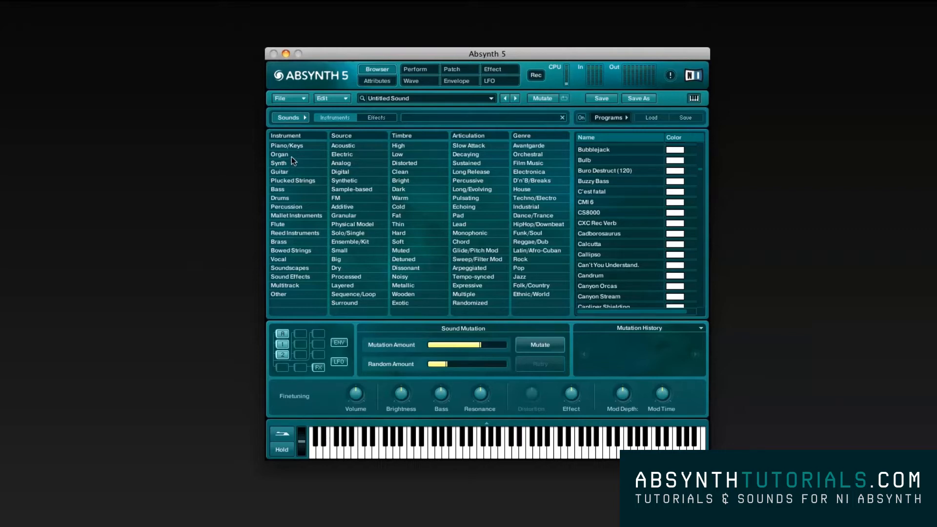
Step: Filter the programs to Organ, then Synth, and load the Pedal Chain program
left_click(279, 154)
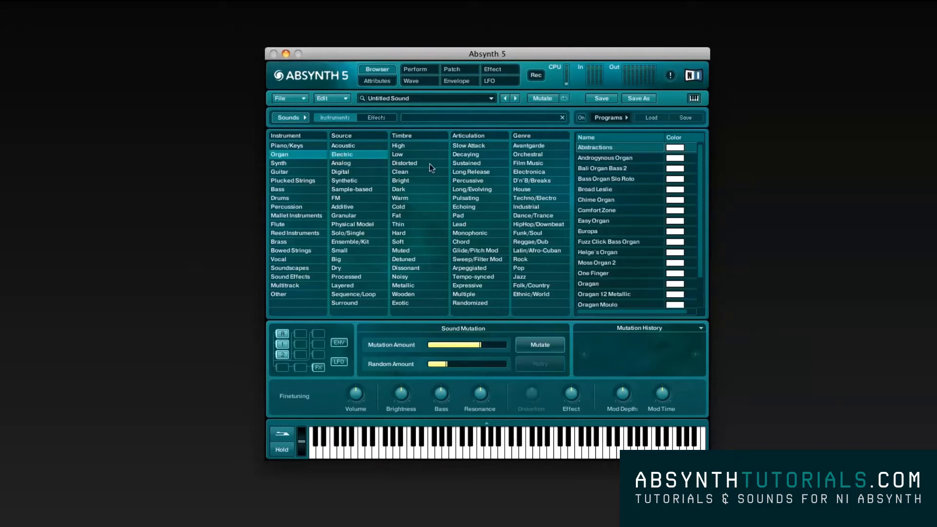
mouse_move(617, 232)
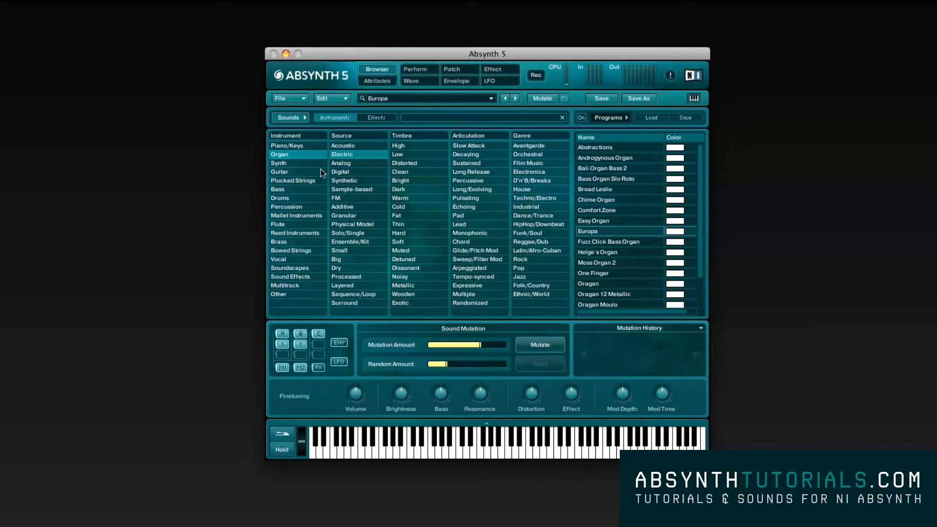
mouse_move(296, 169)
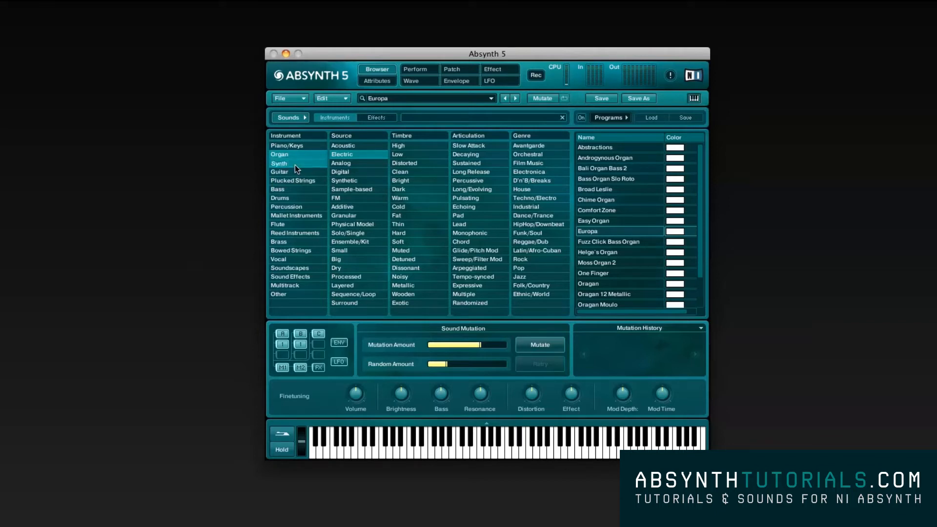
left_click(278, 163)
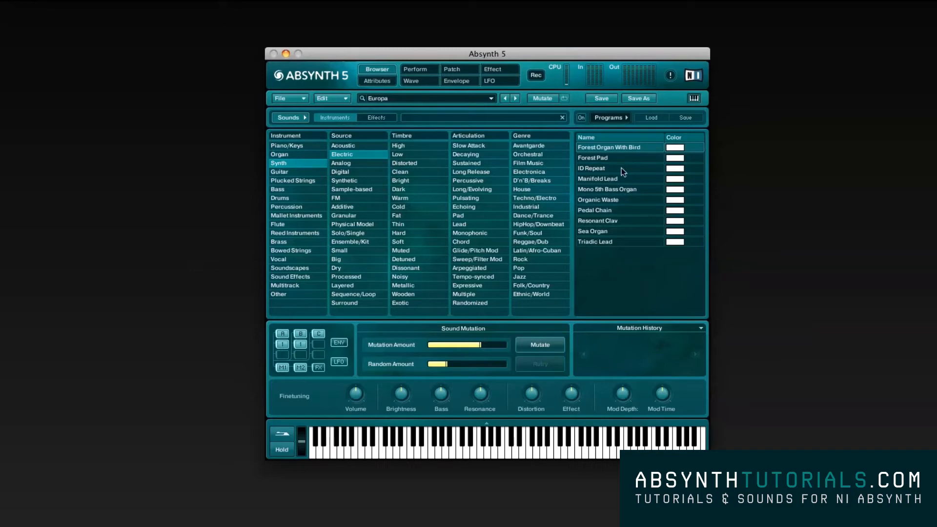
left_click(594, 210)
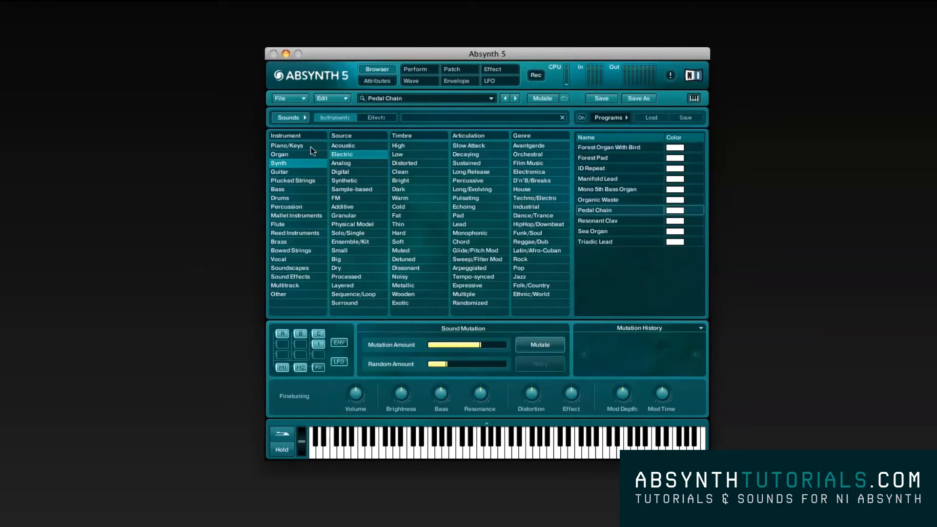
Step: Filter to Piano/Keys for Electric Piano and show its Perform (MIDI) page
left_click(286, 146)
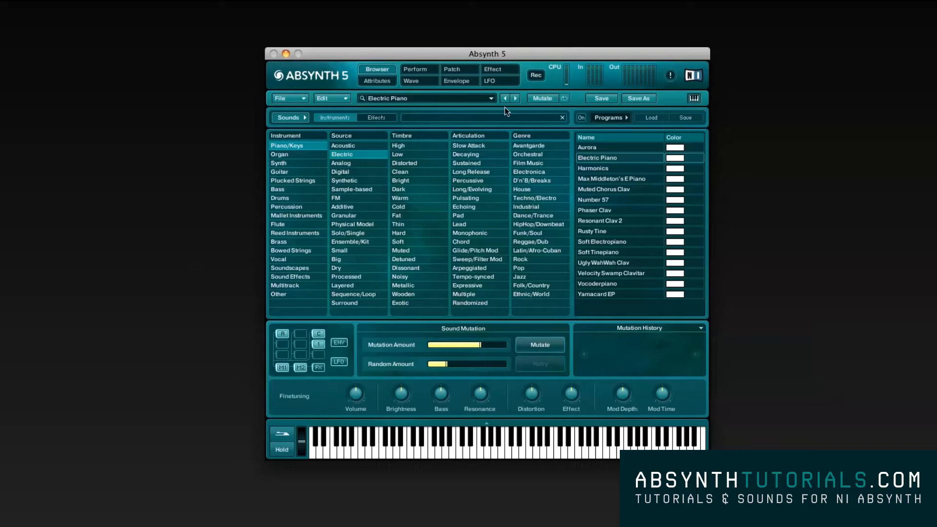
left_click(414, 69)
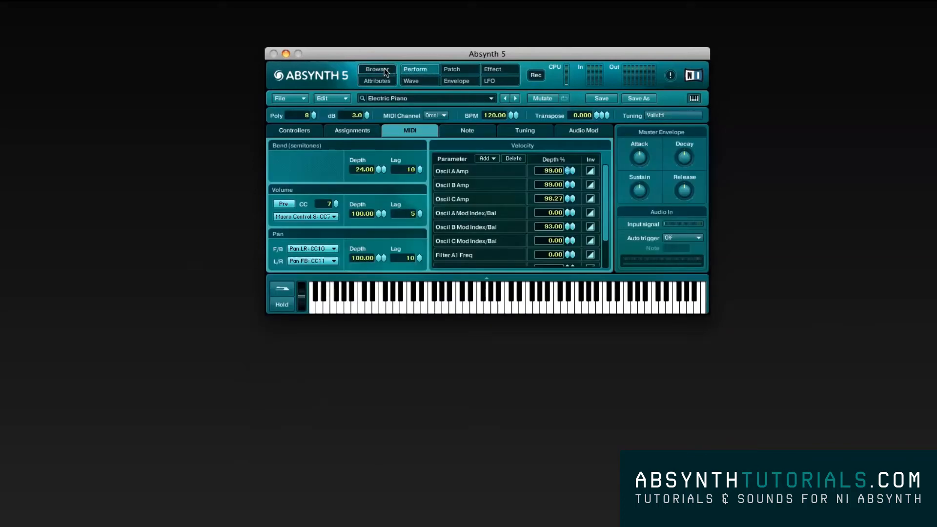
left_click(377, 69)
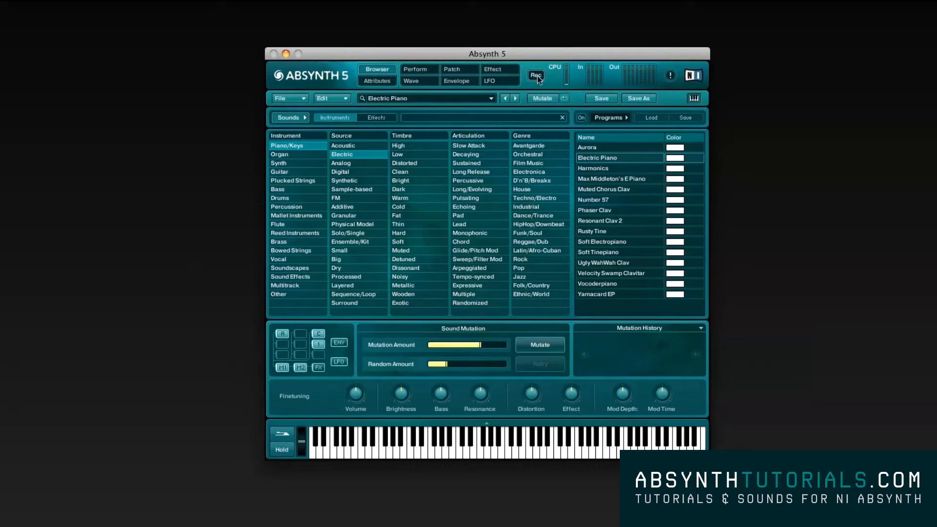
left_click(536, 75)
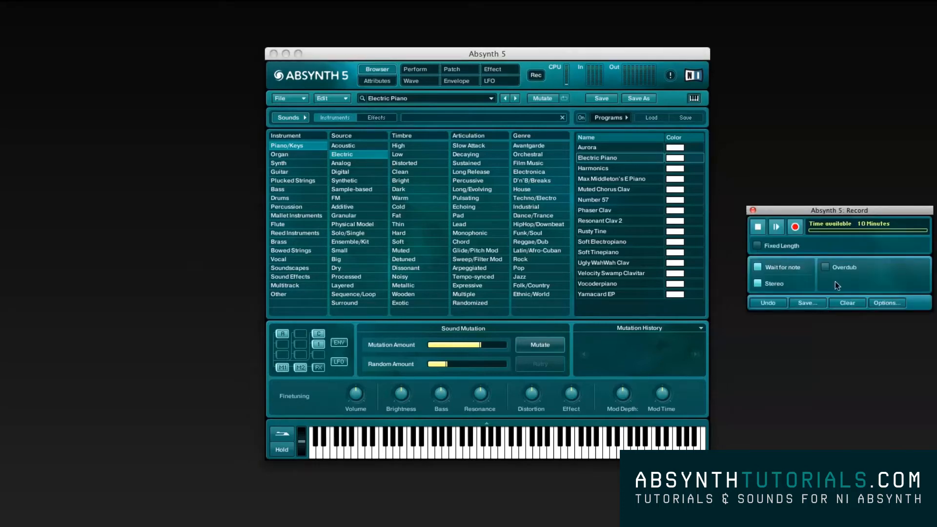
left_click(887, 303)
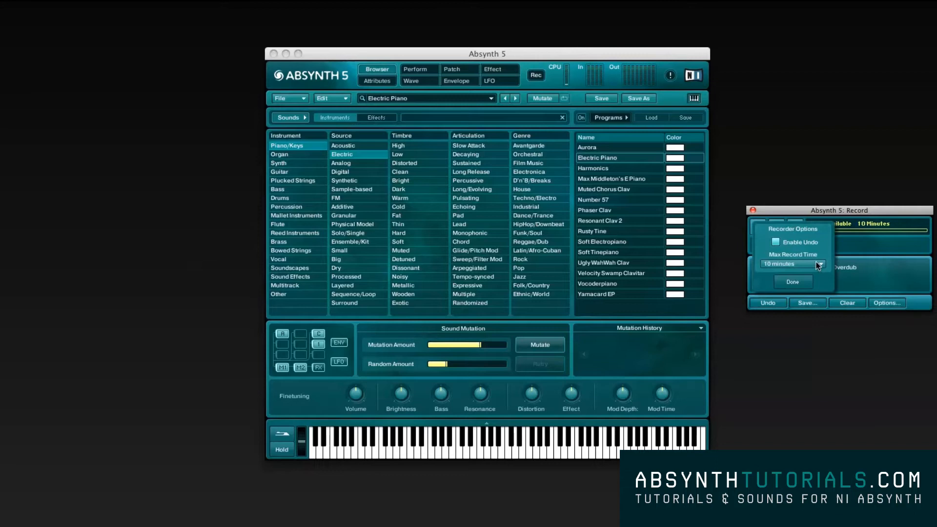
left_click(789, 265)
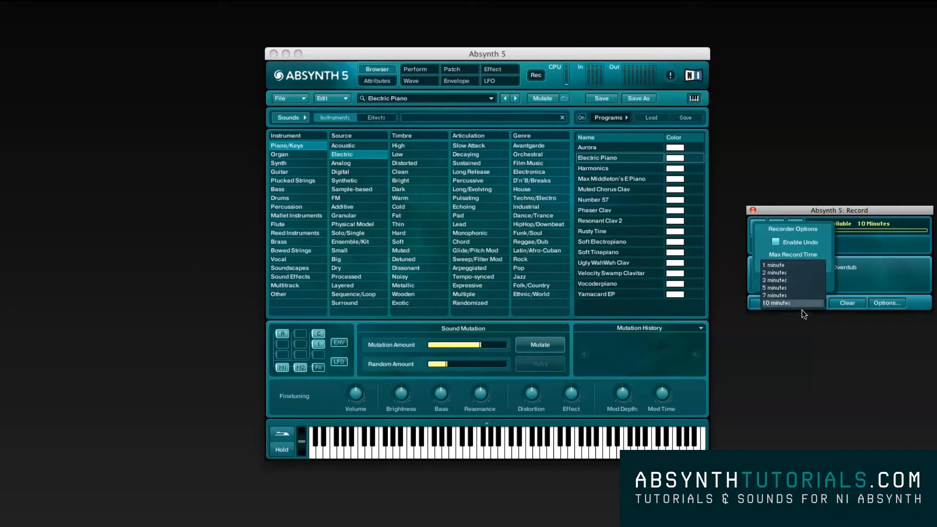
left_click(775, 302)
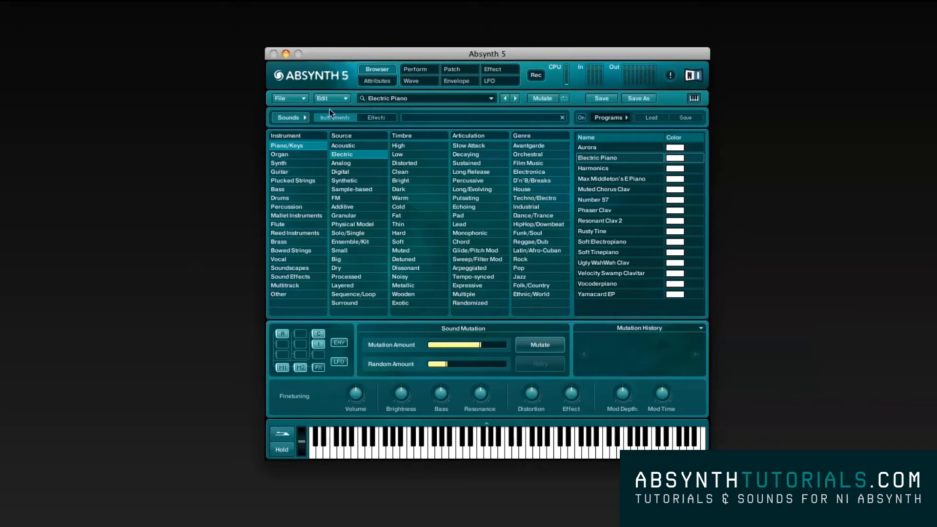
Step: Bring up the Audio and MIDI Settings dialog from the File menu
left_click(286, 97)
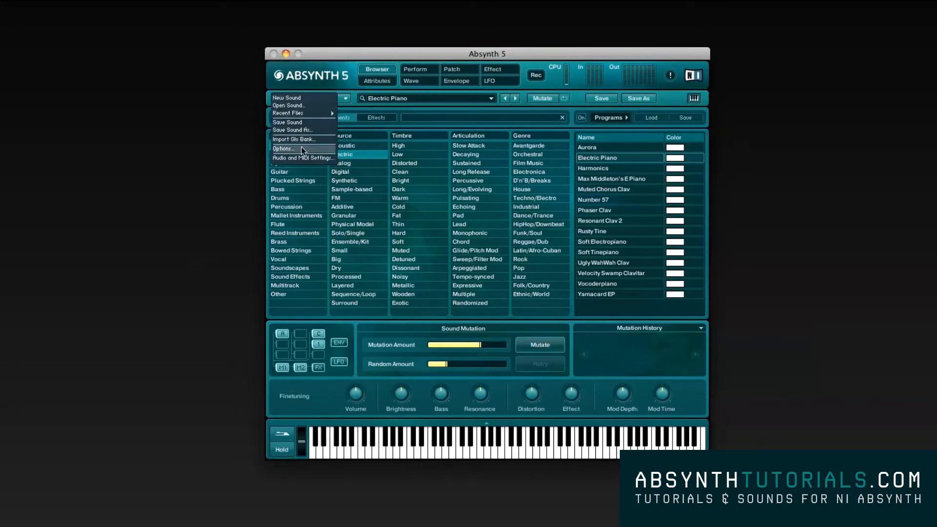
mouse_move(302, 158)
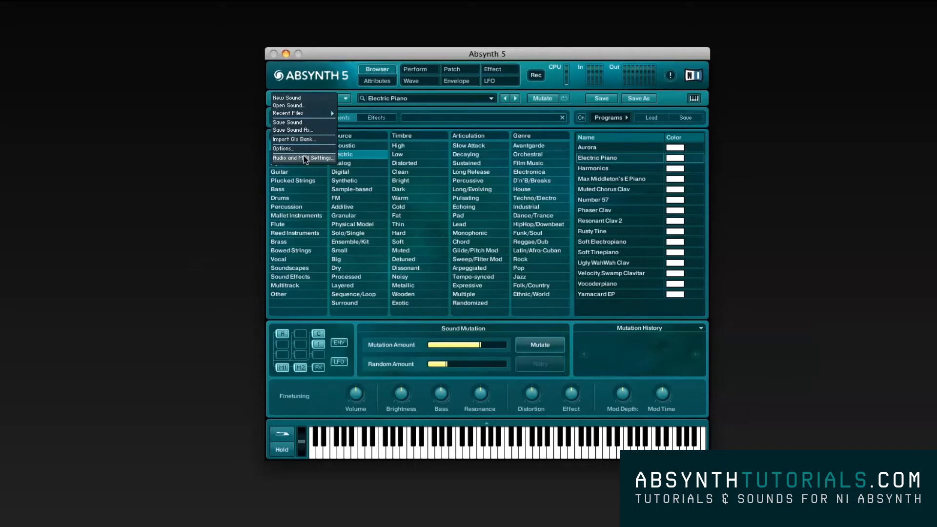
left_click(302, 158)
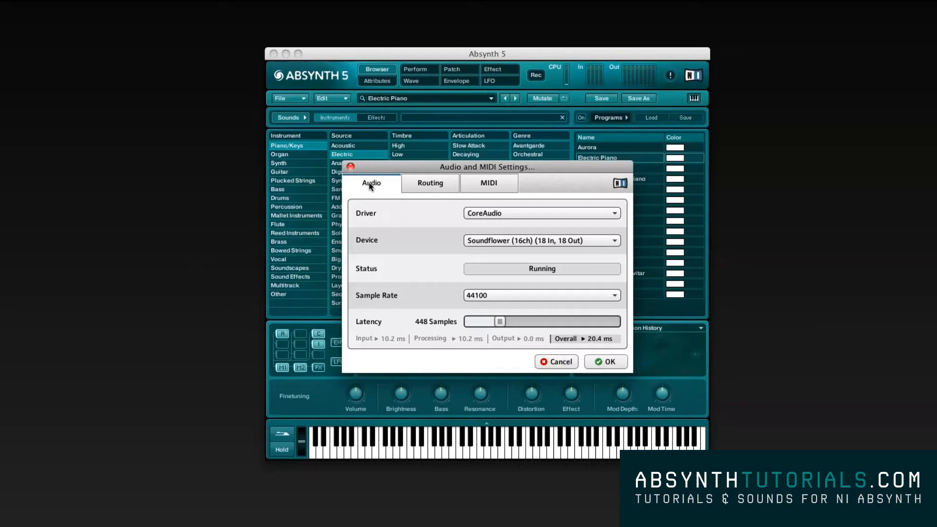
Step: Review the Routing and MIDI pages, then return to the Audio driver page
left_click(429, 182)
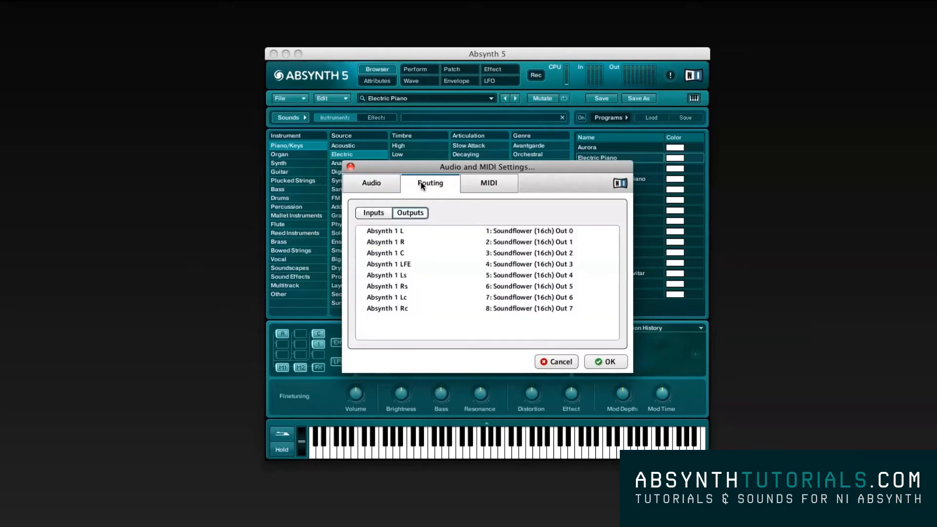
left_click(488, 183)
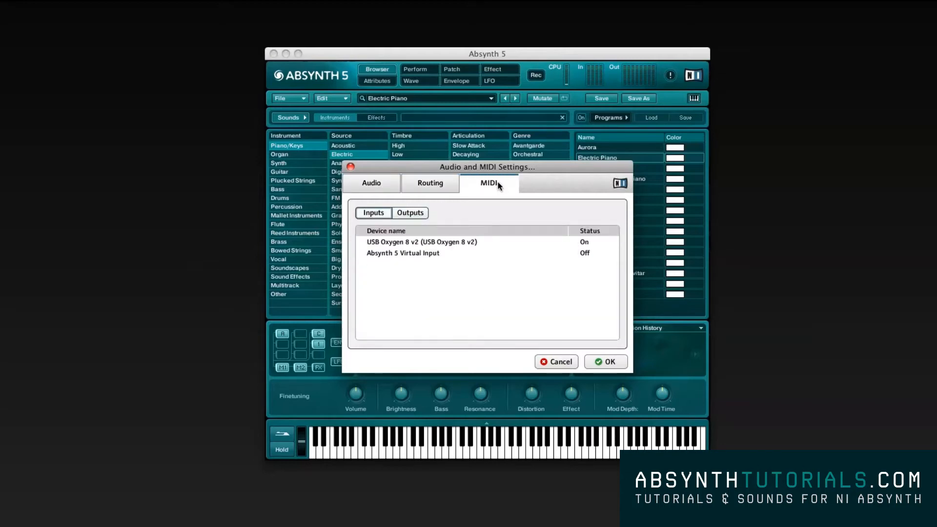
left_click(429, 182)
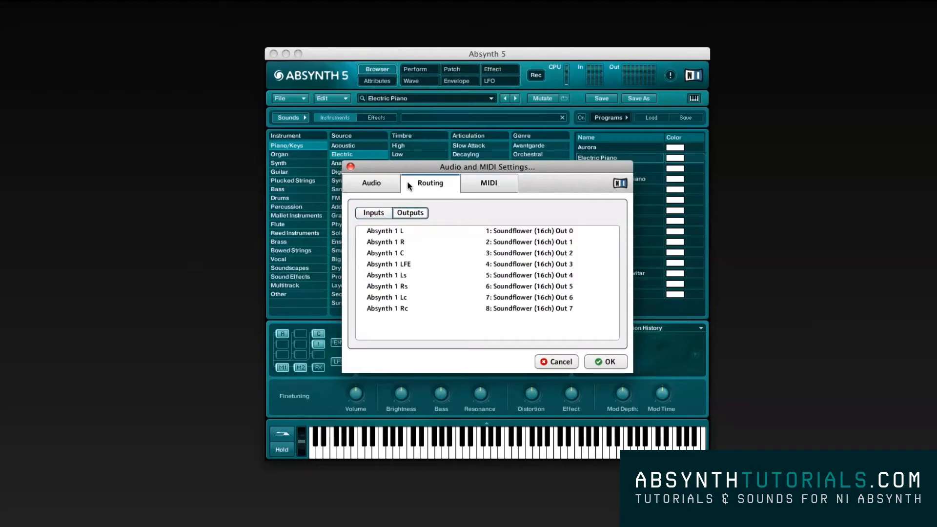
left_click(371, 182)
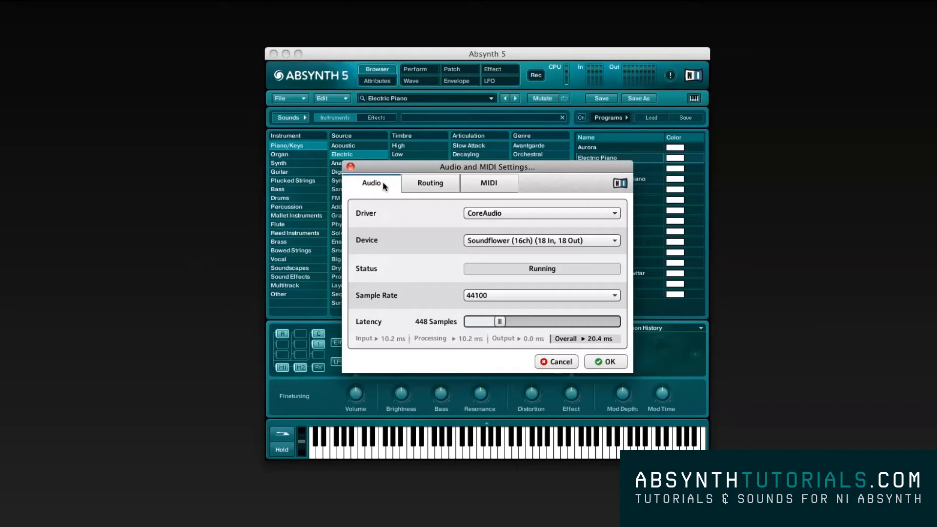
mouse_move(419, 191)
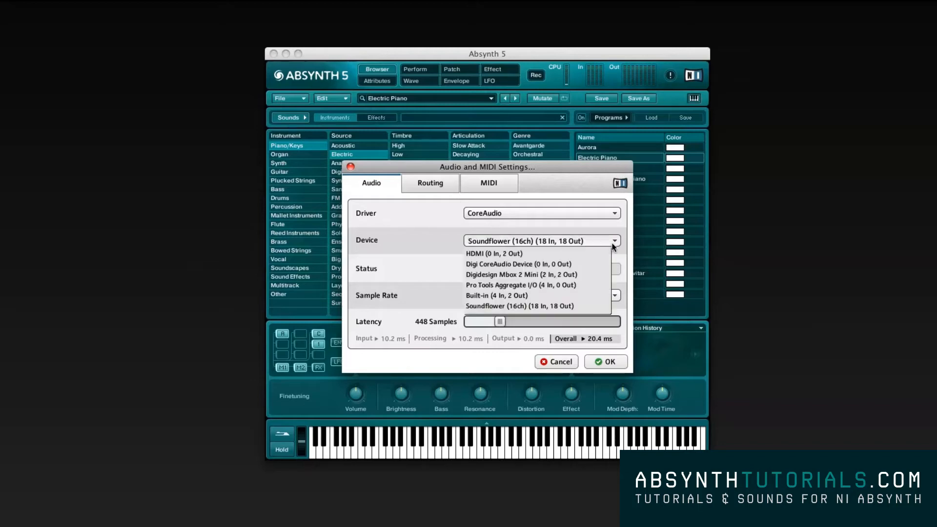
Step: Keep Soundflower as the audio device with a 44100 Hz sample rate
left_click(519, 306)
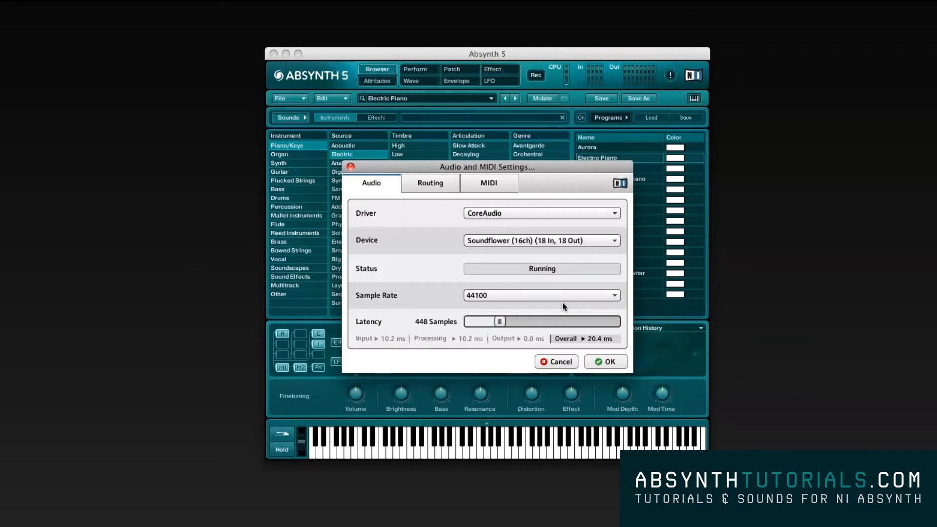
mouse_move(430, 249)
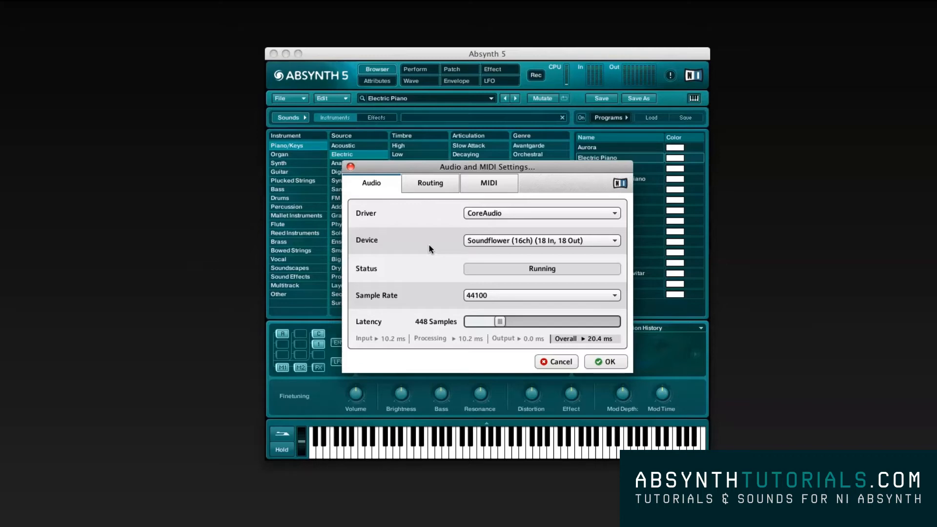
mouse_move(617, 304)
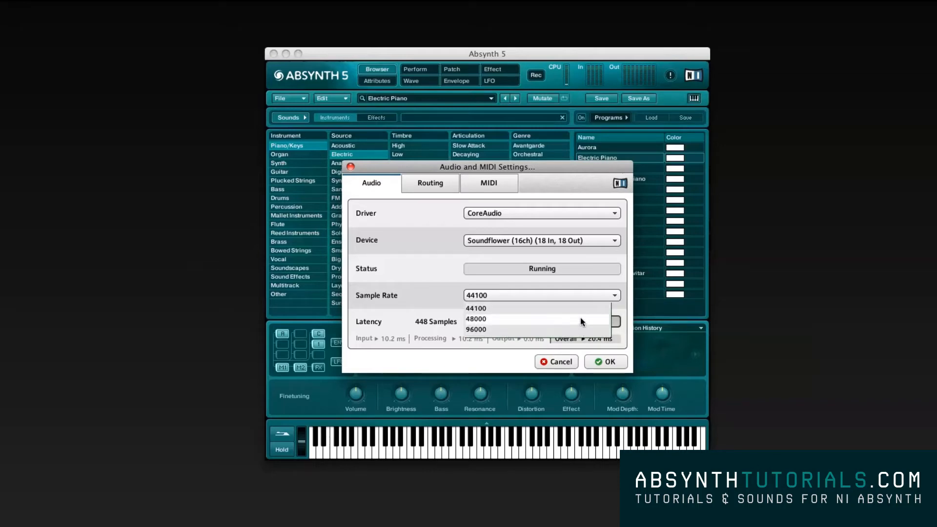
left_click(476, 307)
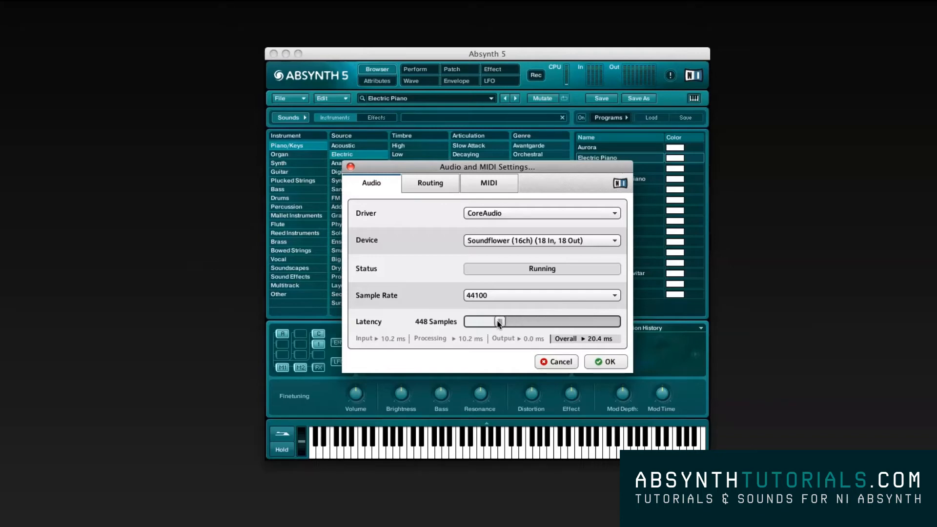
Step: Lower the audio latency to 416 samples and move to the Routing page
left_click_drag(498, 321, 484, 321)
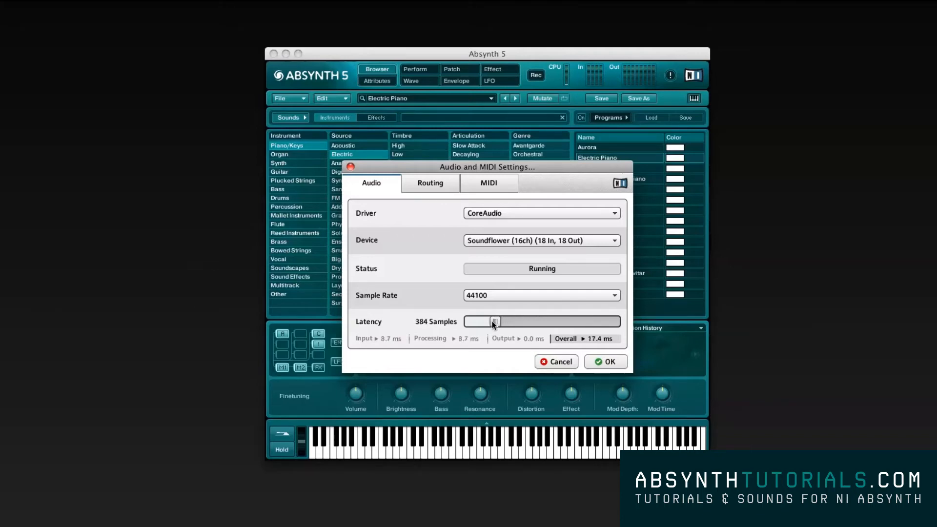
left_click_drag(484, 321, 487, 321)
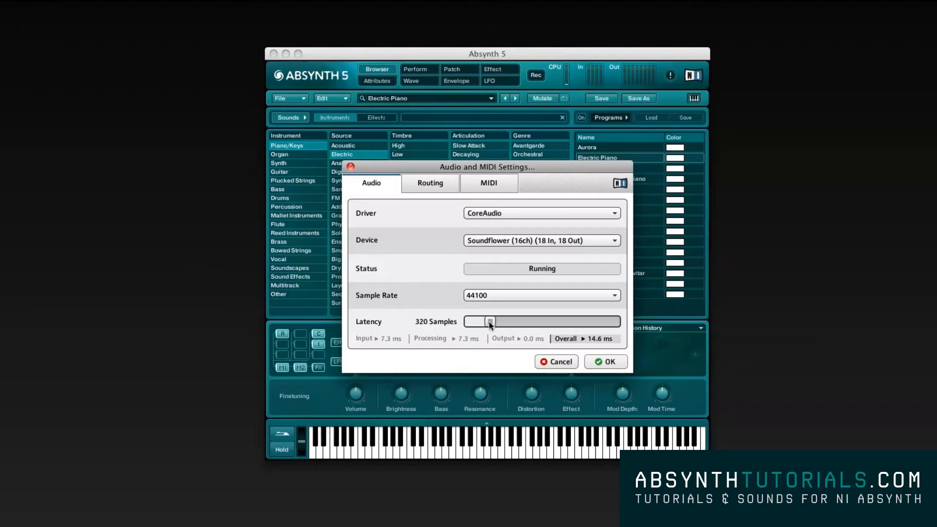
left_click_drag(487, 321, 498, 321)
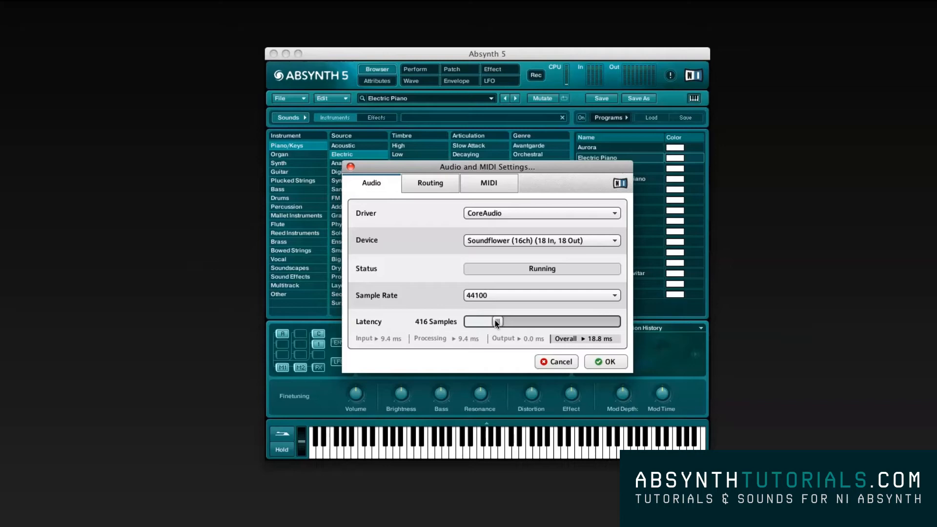
mouse_move(380, 343)
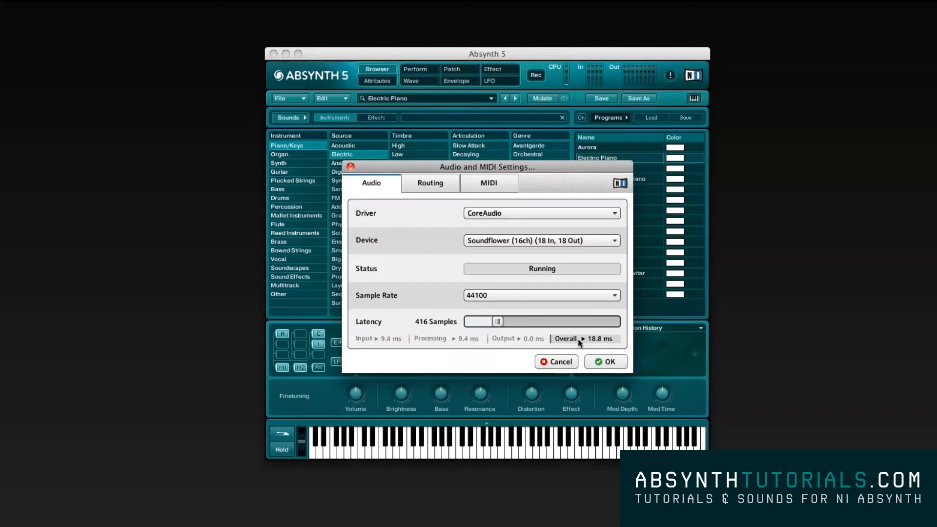
left_click(429, 183)
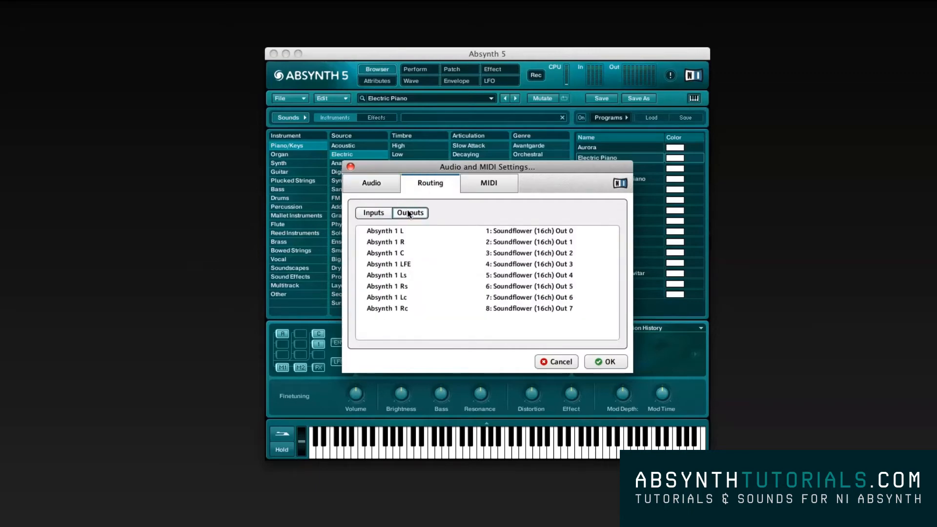
Step: Set the audio input channels, including In 1 LFE, to '- not connected -' and go to the MIDI page
left_click(374, 213)
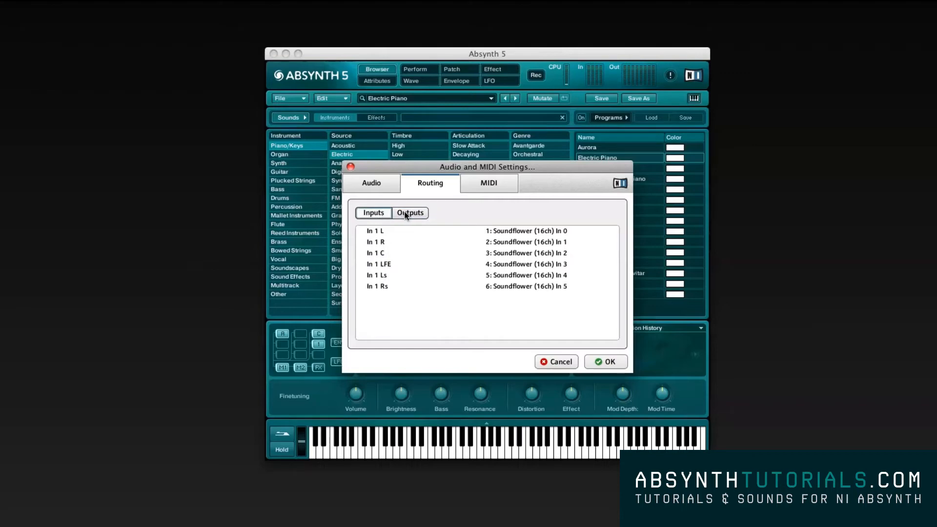
left_click(526, 230)
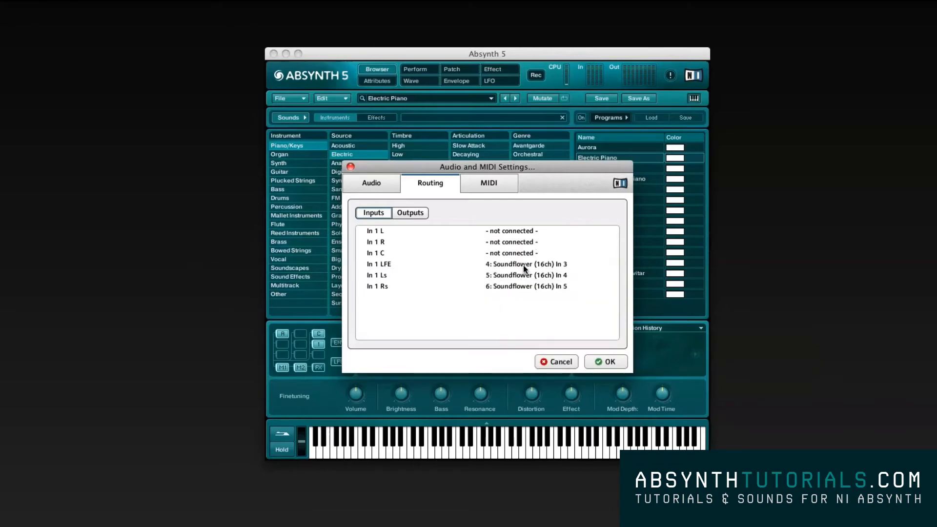
left_click(526, 263)
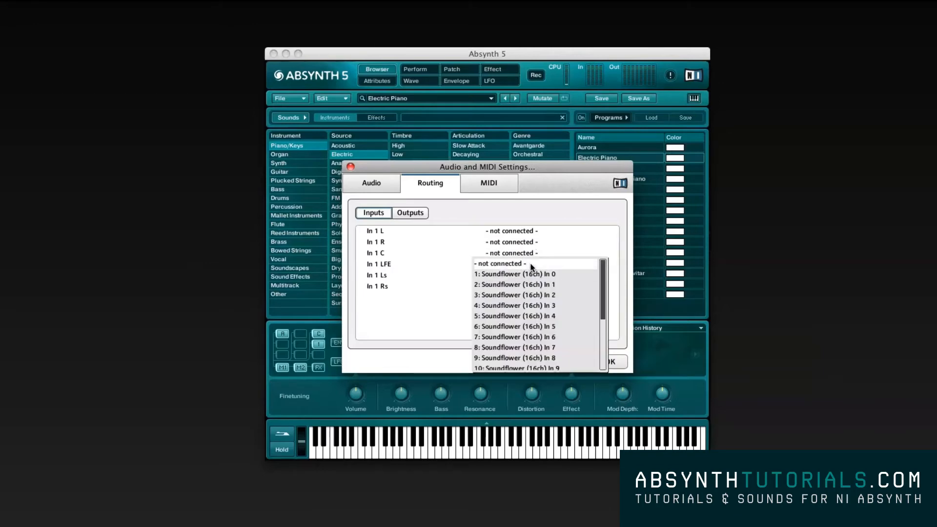
left_click(499, 263)
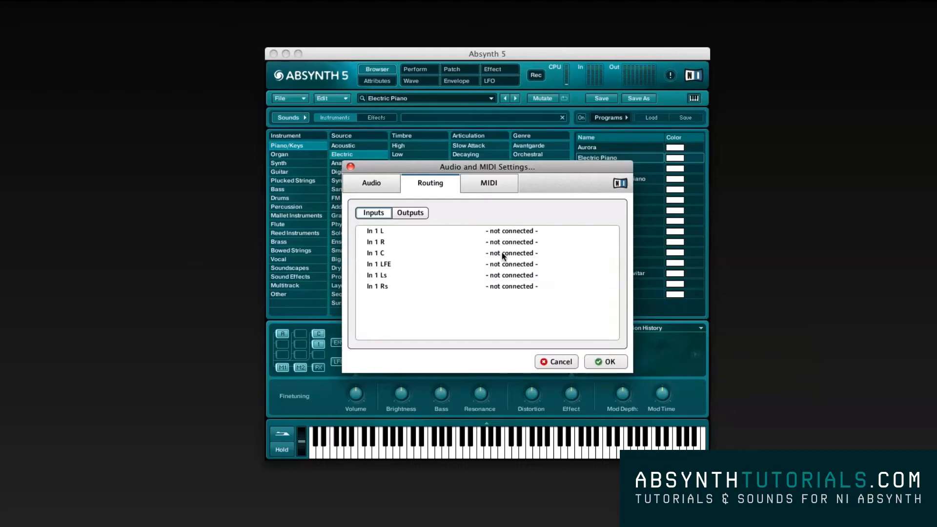
mouse_move(449, 195)
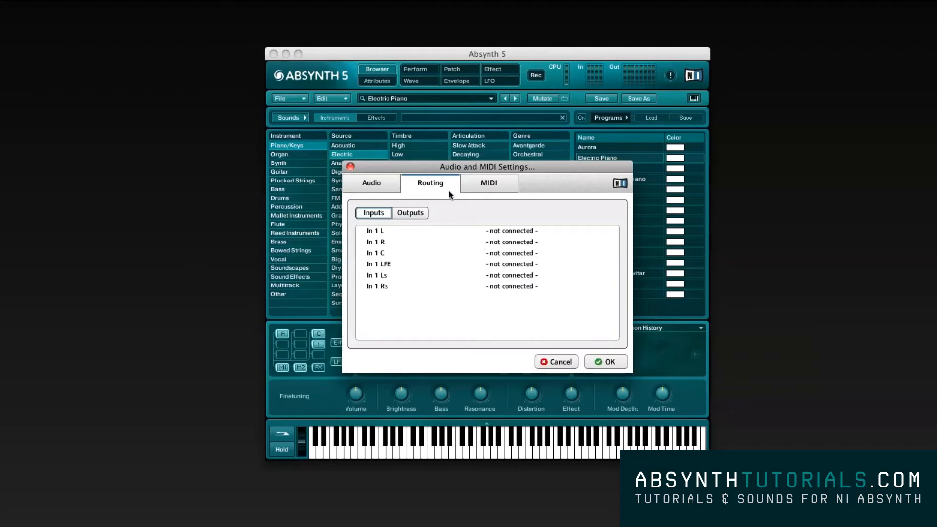
mouse_move(477, 193)
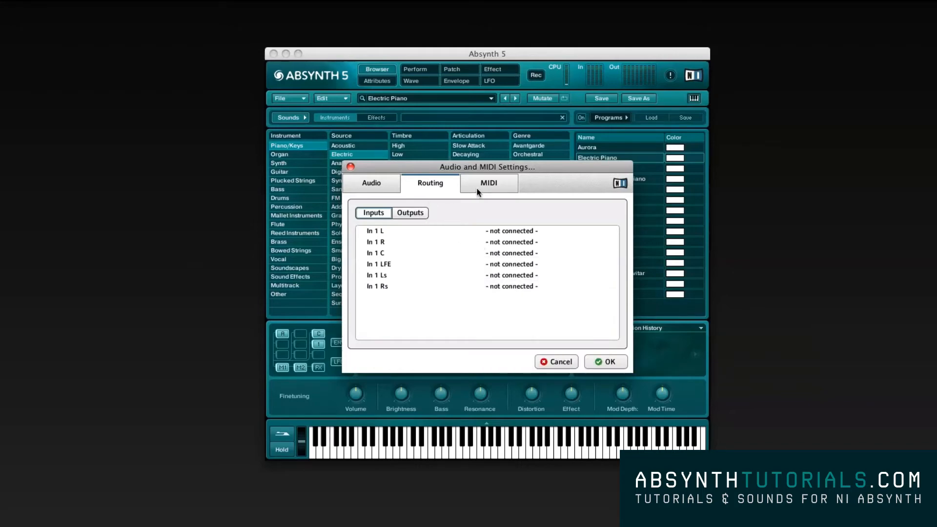
left_click(488, 183)
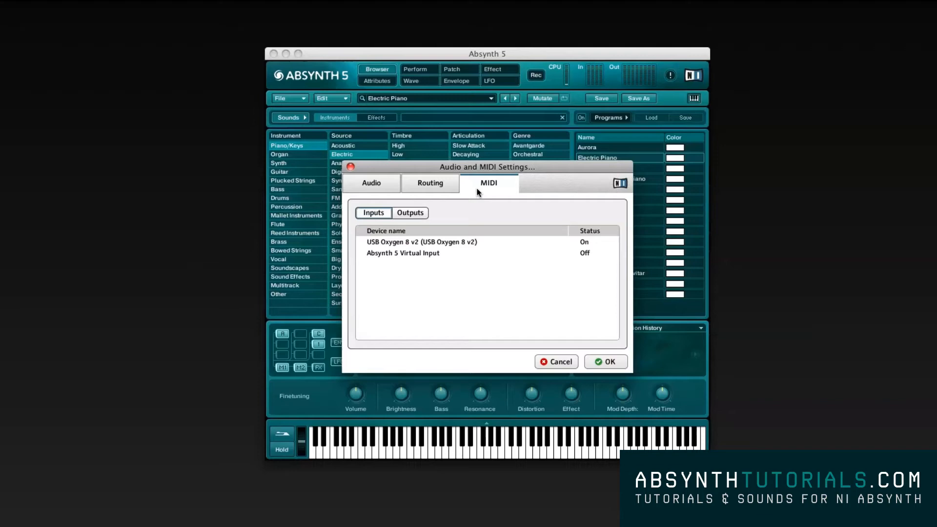
Step: Check MIDI outputs and inputs, leave the Absynth 5 Virtual Input Off, and confirm with OK
left_click(410, 213)
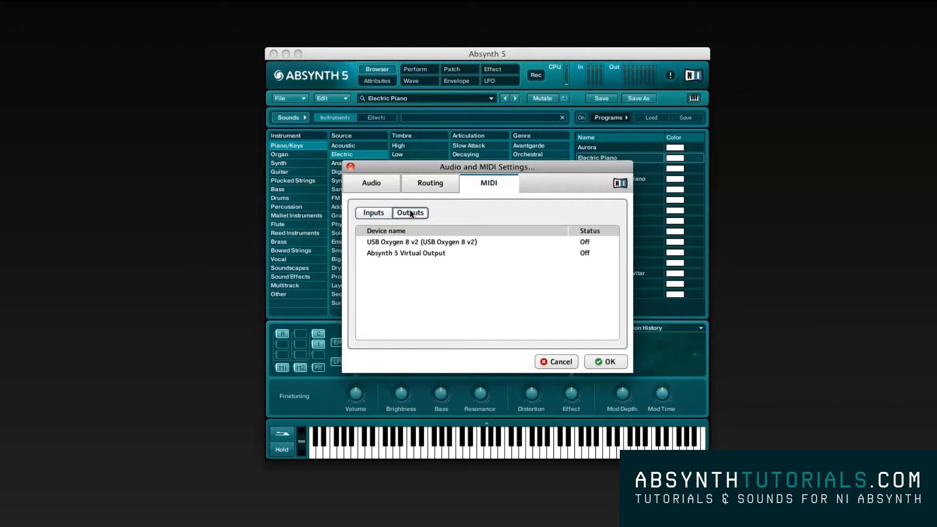
left_click(374, 213)
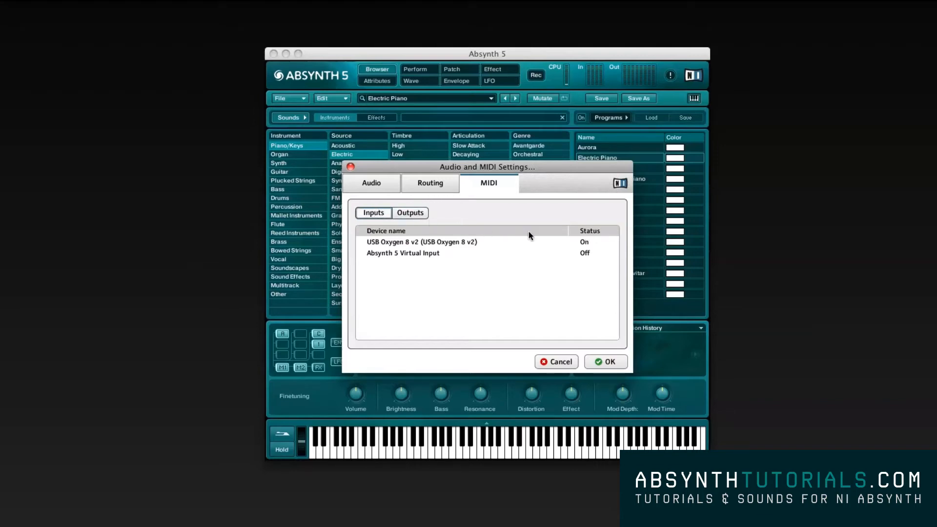
left_click(588, 253)
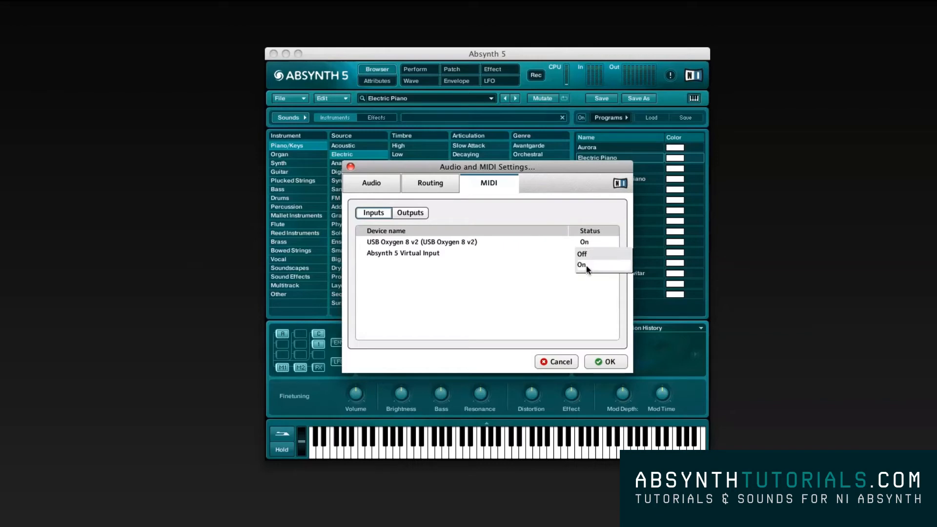
left_click(580, 254)
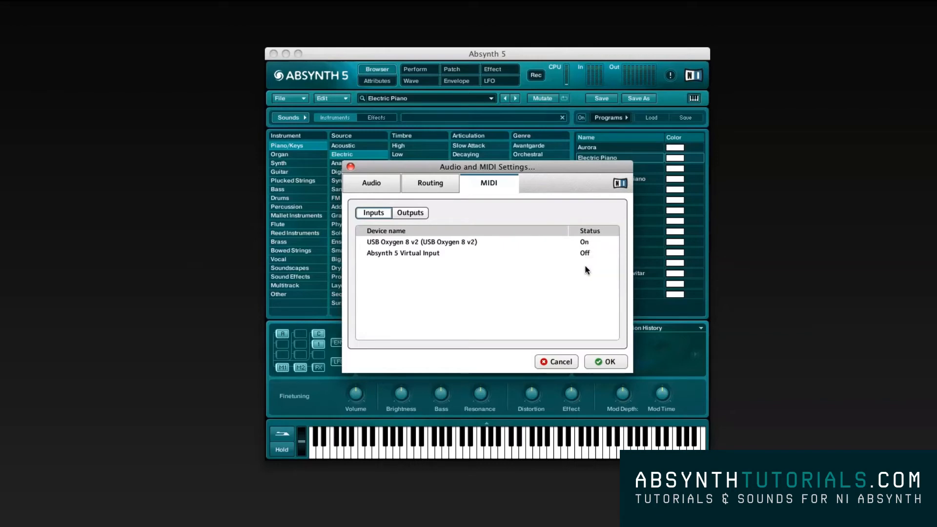
left_click(605, 361)
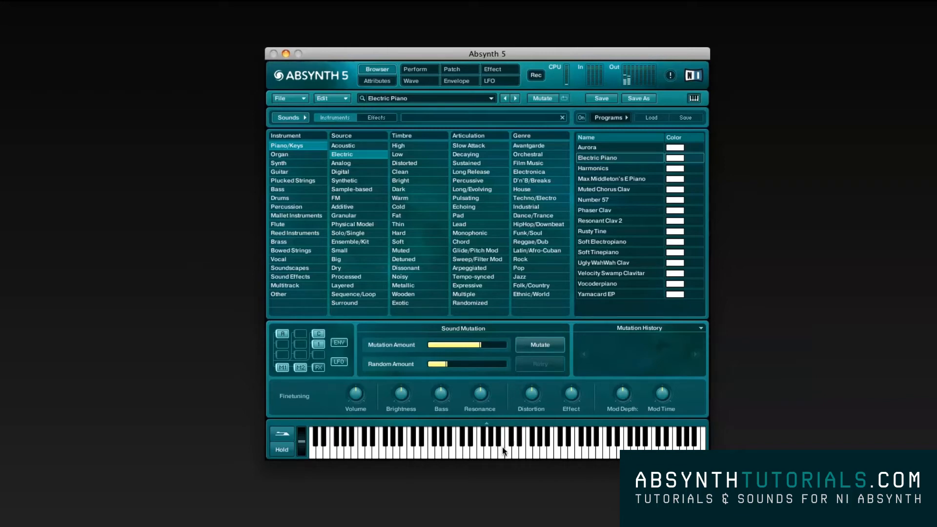
mouse_move(528, 452)
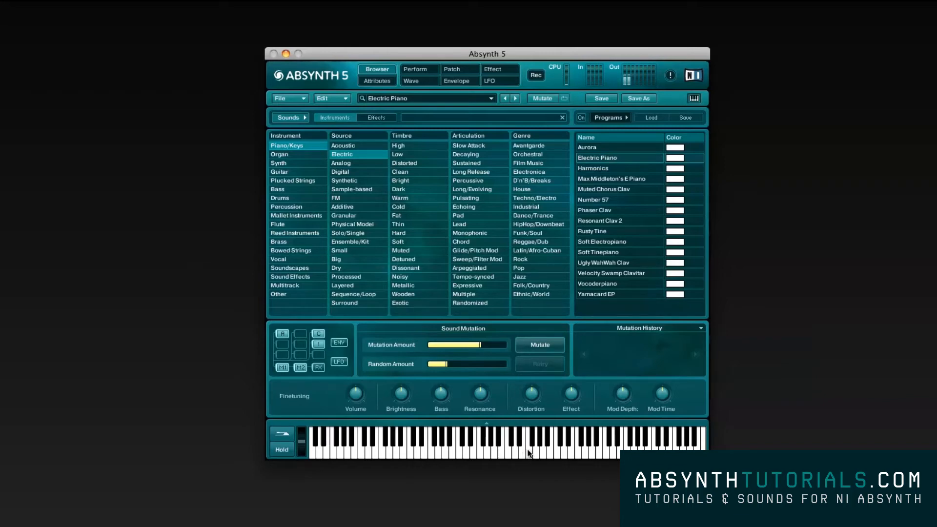
mouse_move(556, 454)
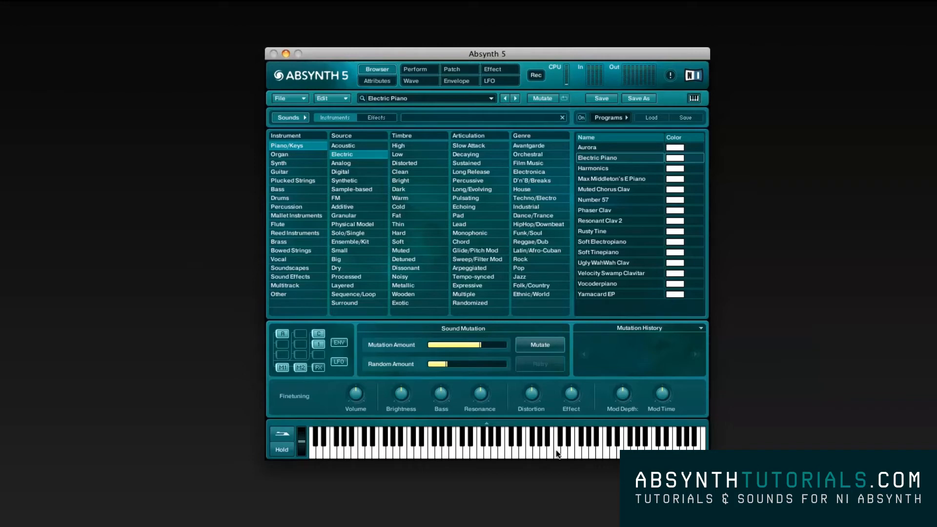
left_click(521, 443)
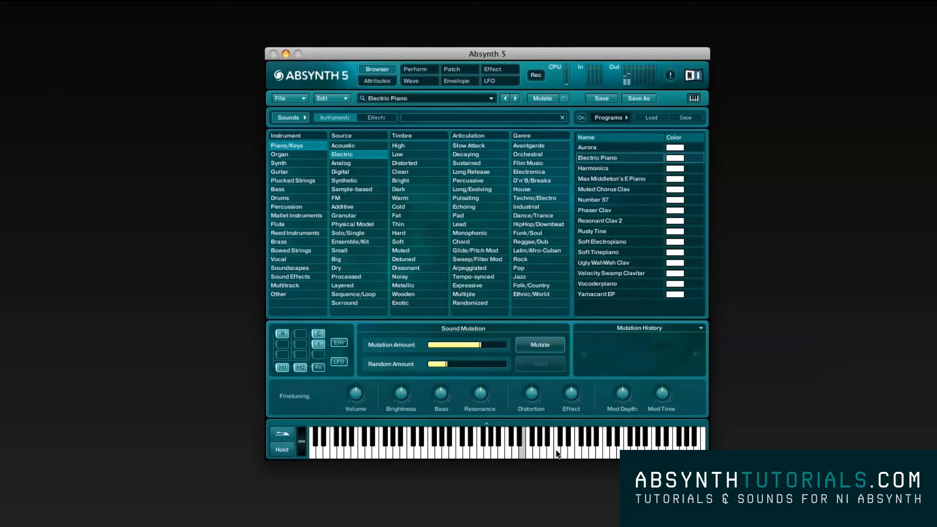
left_click(521, 451)
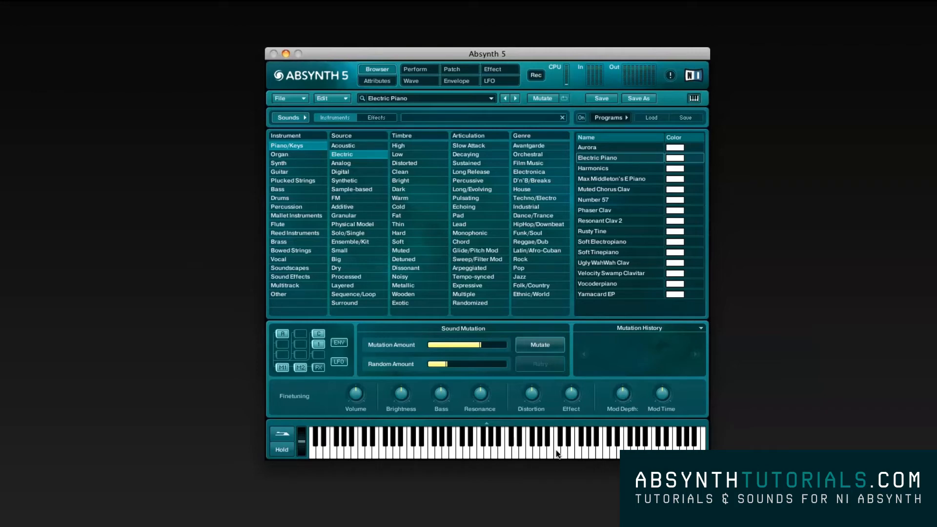
left_click(515, 445)
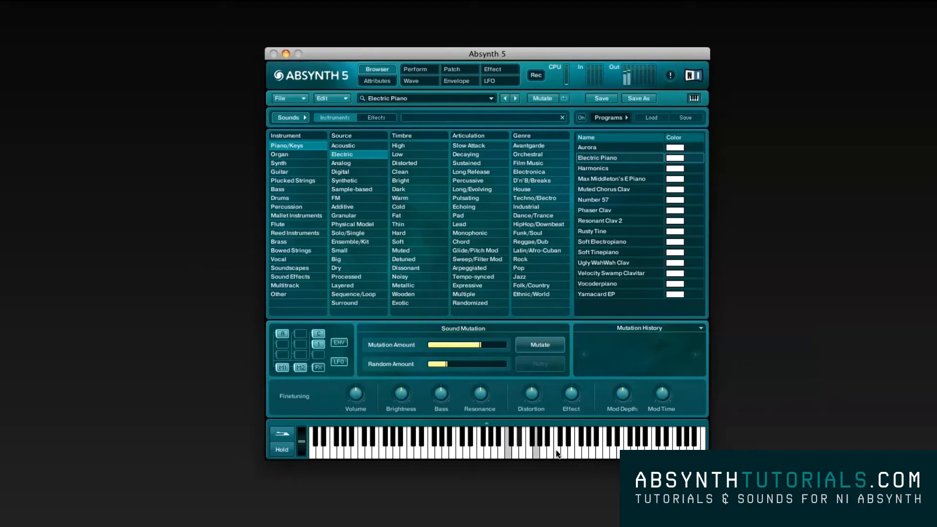
left_click(518, 445)
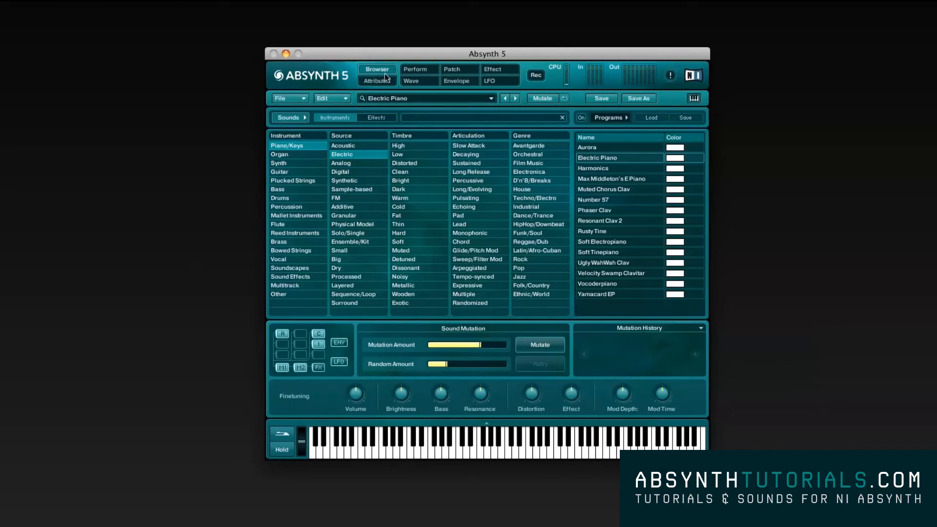
Step: Tour the Attributes, Perform and Envelope pages, then open the Wave editor window
left_click(376, 81)
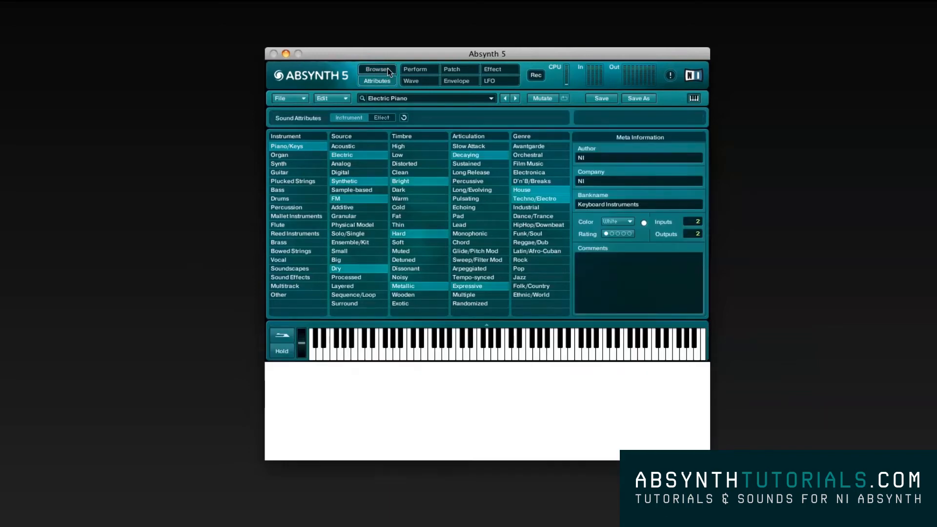
left_click(415, 68)
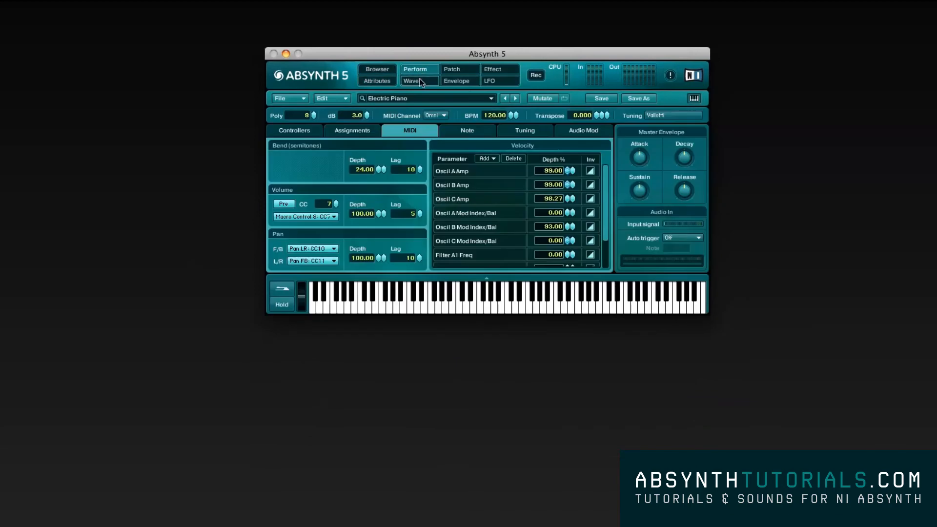
left_click(455, 81)
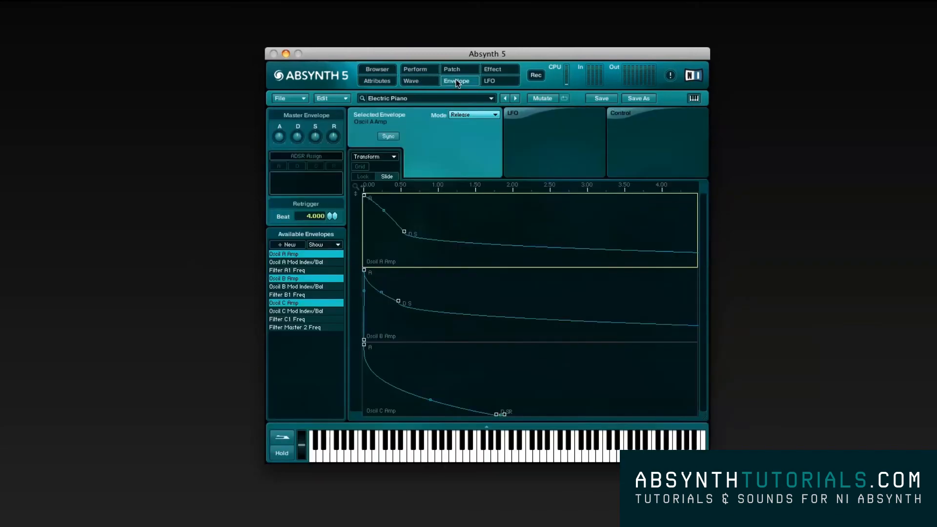
left_click(458, 69)
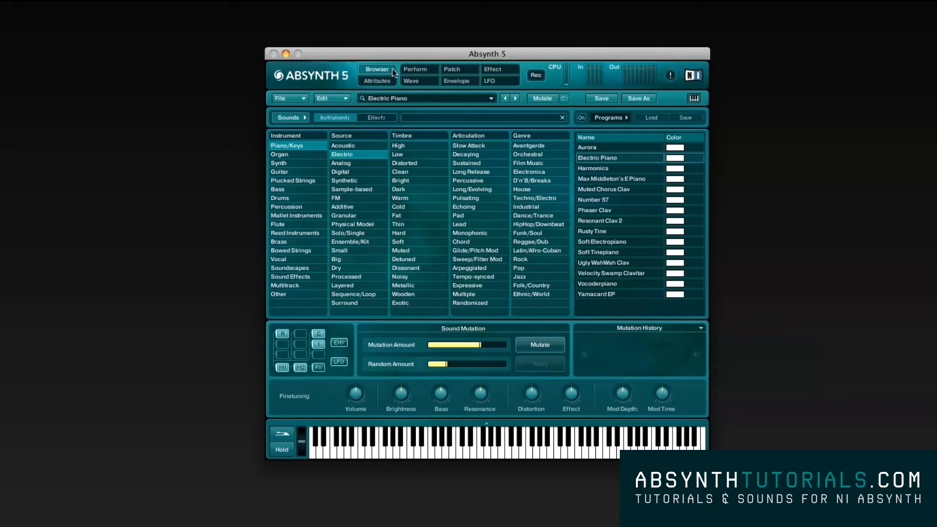
left_click(413, 81)
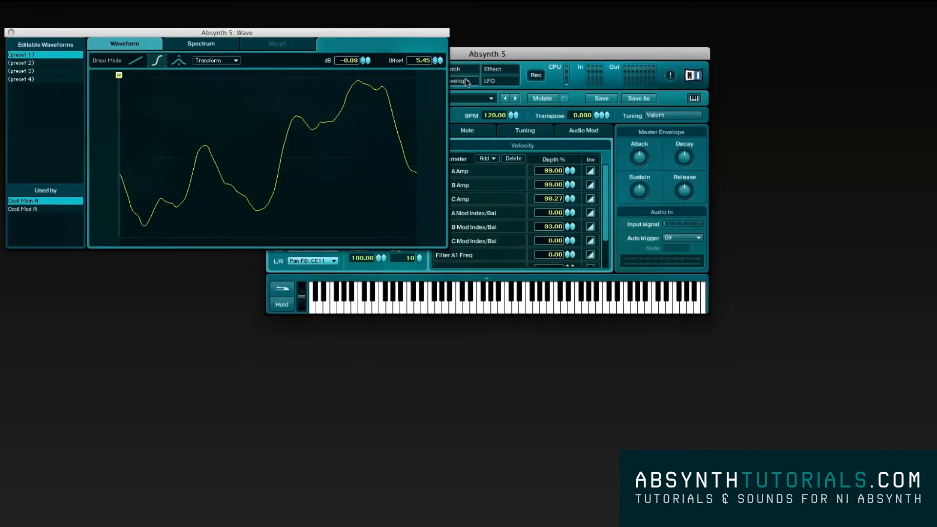
Step: Close the Wave editor window, leaving the Perform page showing
left_click(460, 81)
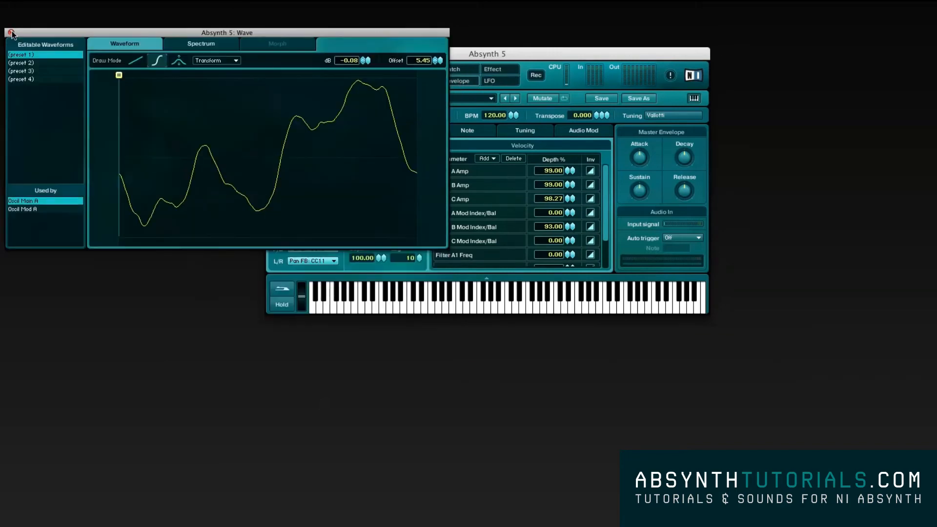
left_click(11, 33)
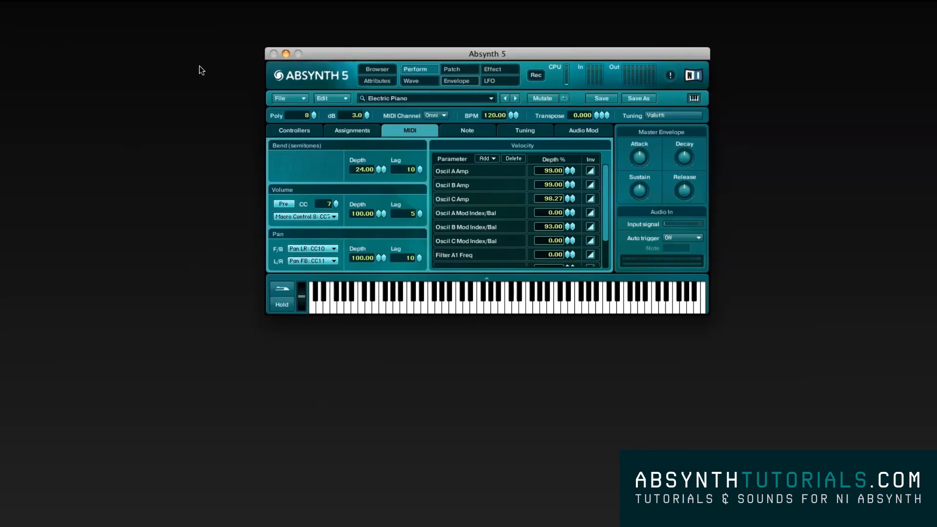
mouse_move(562, 84)
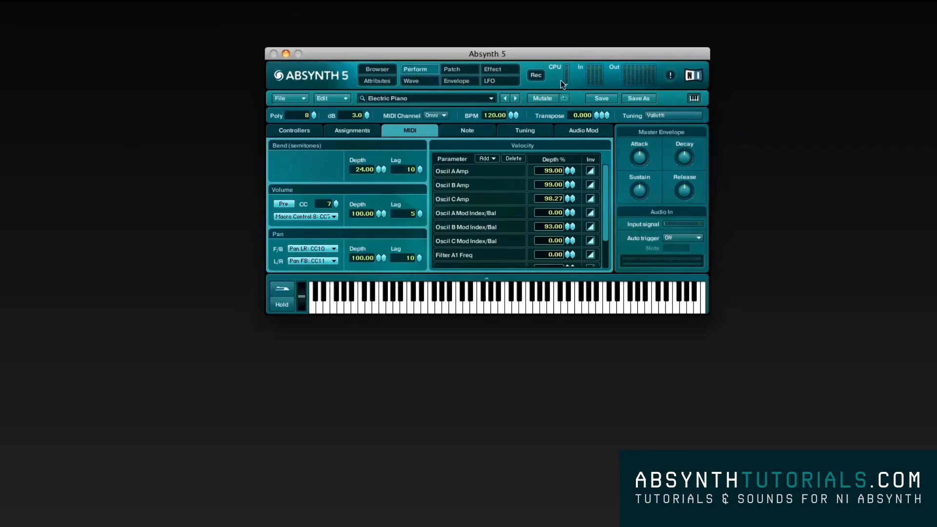
mouse_move(586, 81)
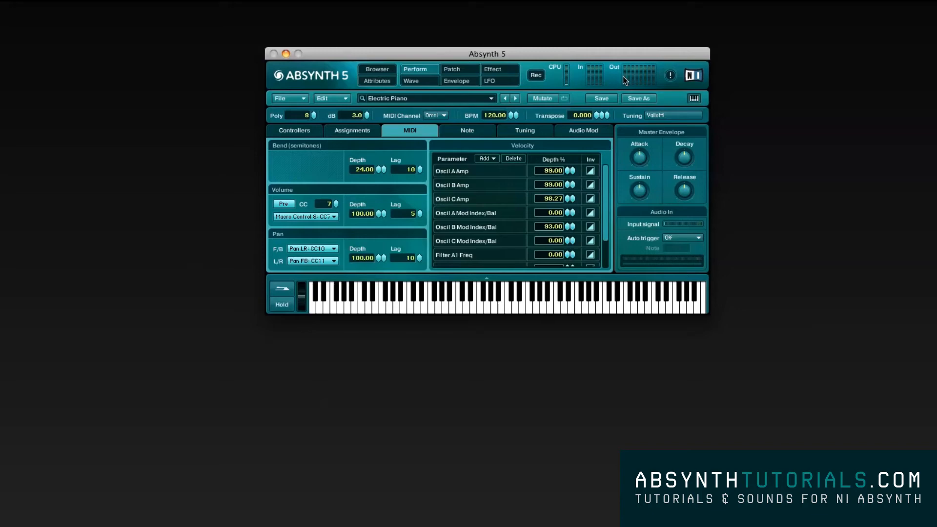
Step: Bring up File > Options and view the Surround and Browser preference pages
left_click(286, 97)
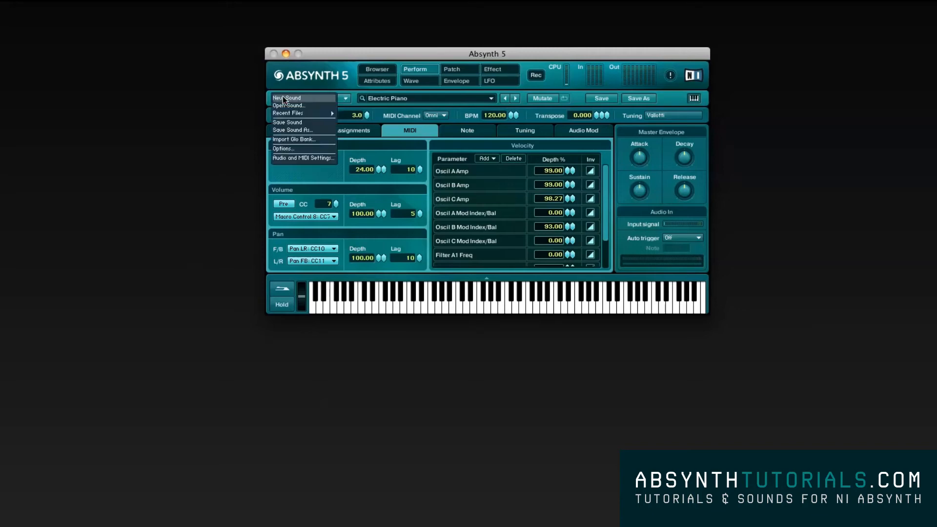
mouse_move(287, 143)
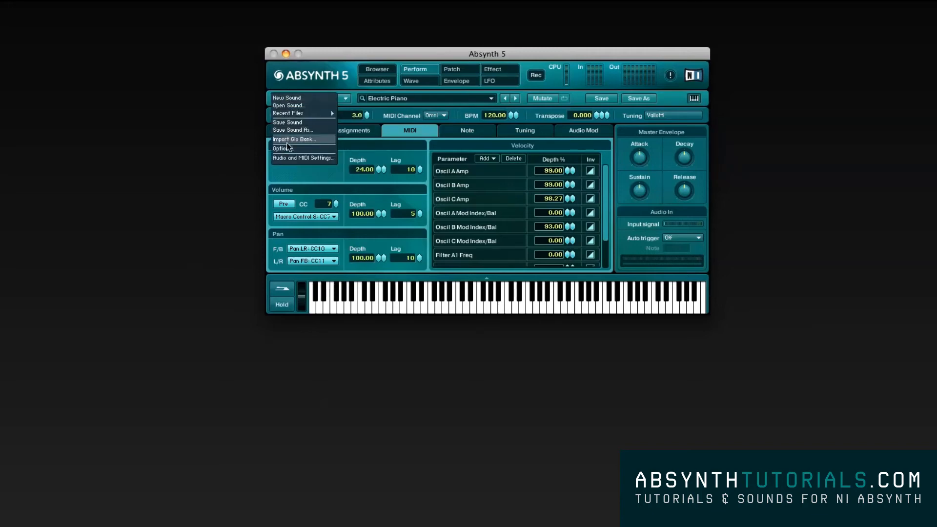
left_click(282, 148)
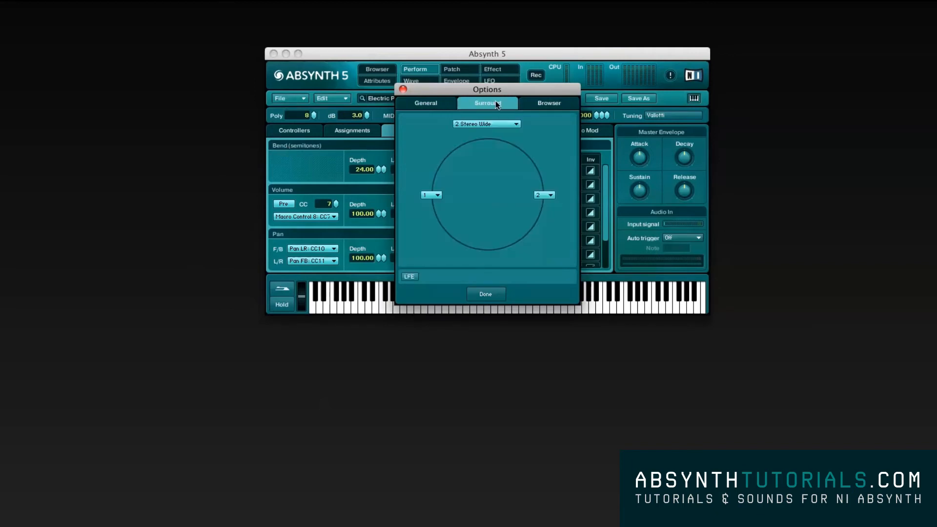
left_click(547, 103)
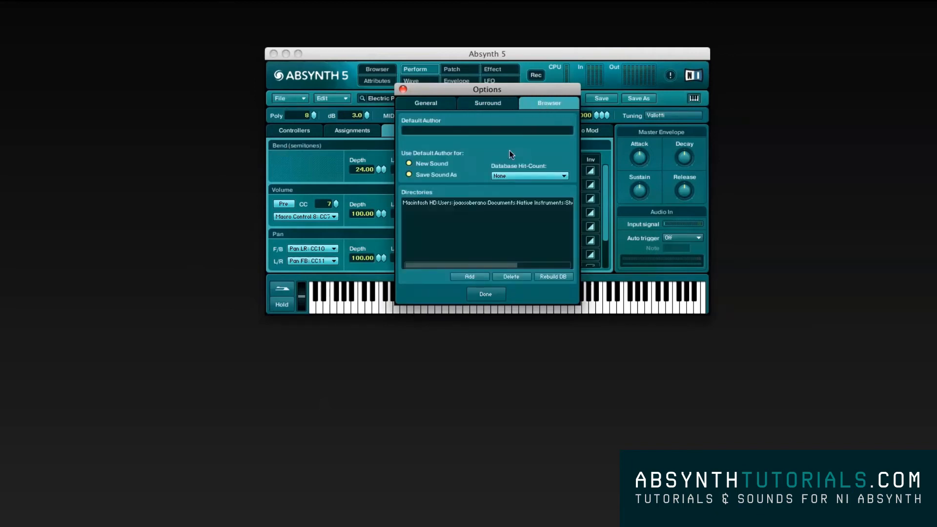
Step: Close the Options dialog with Done and return to the sound Browser
left_click(485, 293)
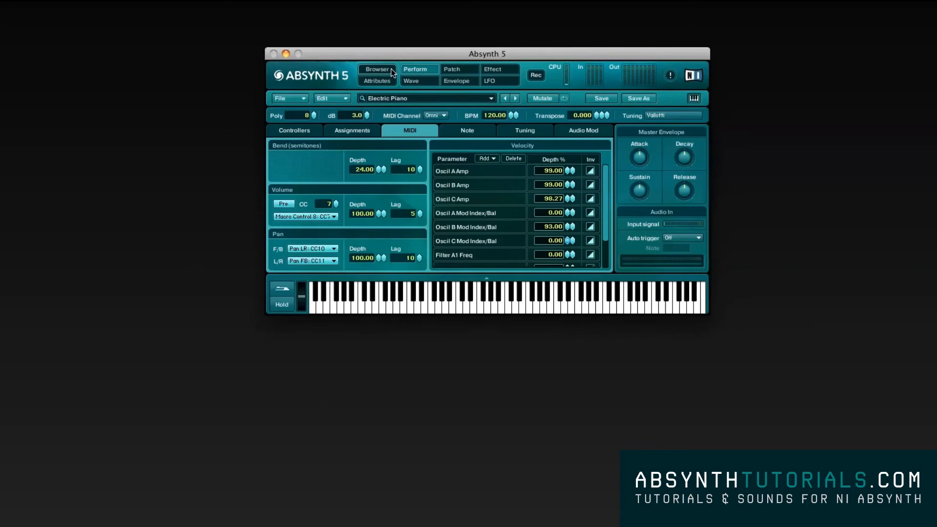
left_click(377, 69)
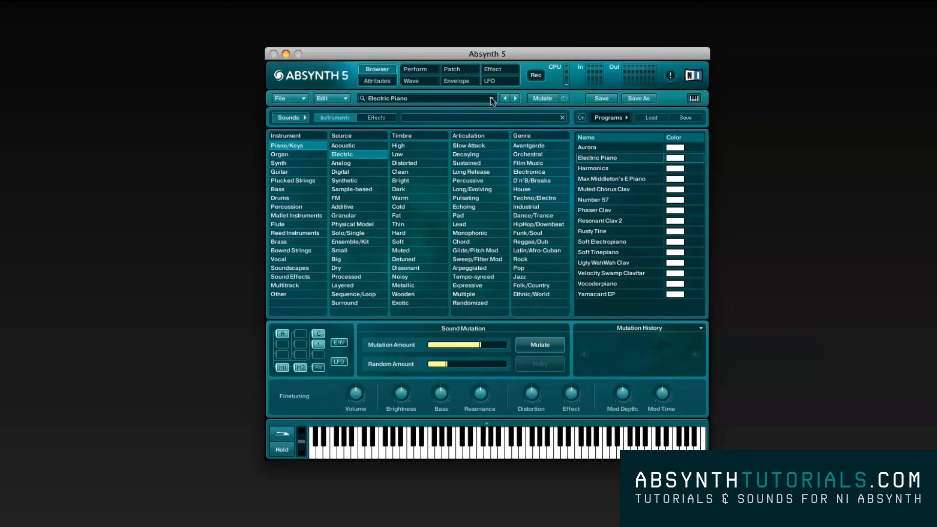
Step: Filter the Piano/Keys programs to Analog sources, leaving six programs such as Analog Clav
left_click(494, 99)
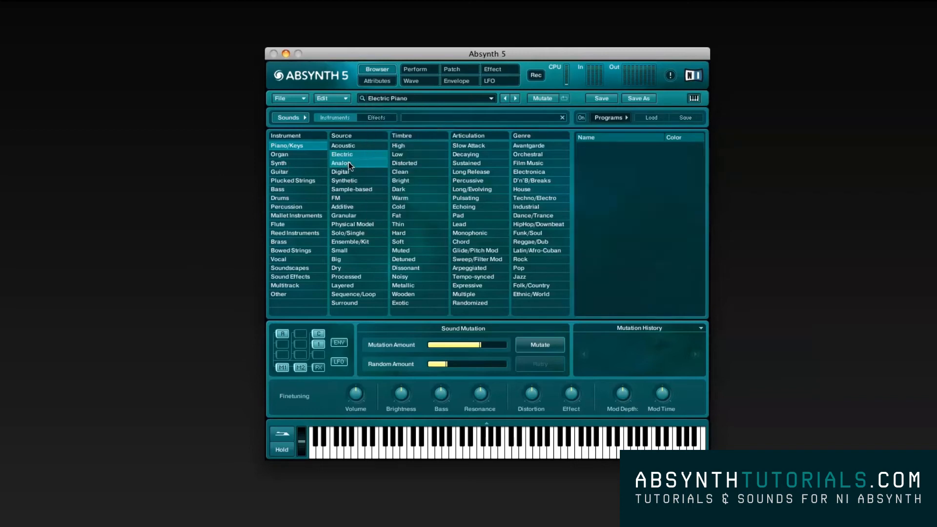
left_click(341, 163)
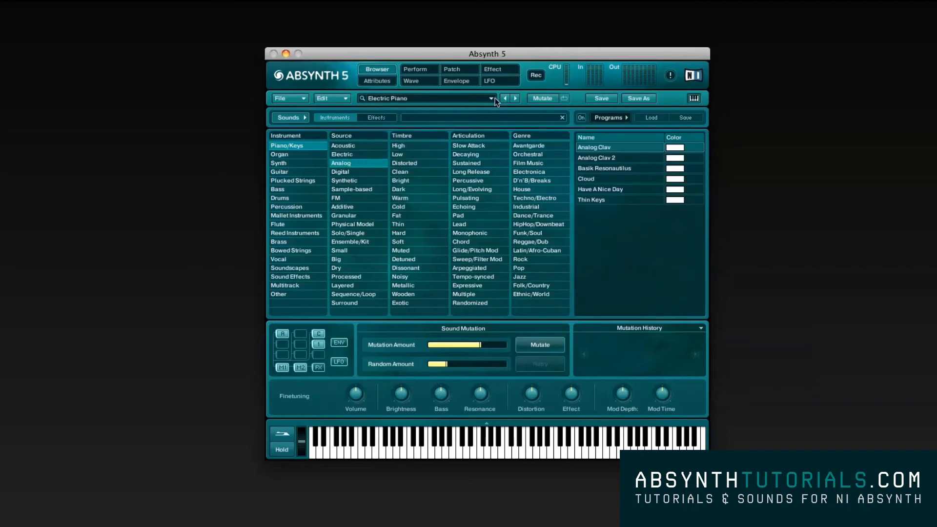
left_click(492, 97)
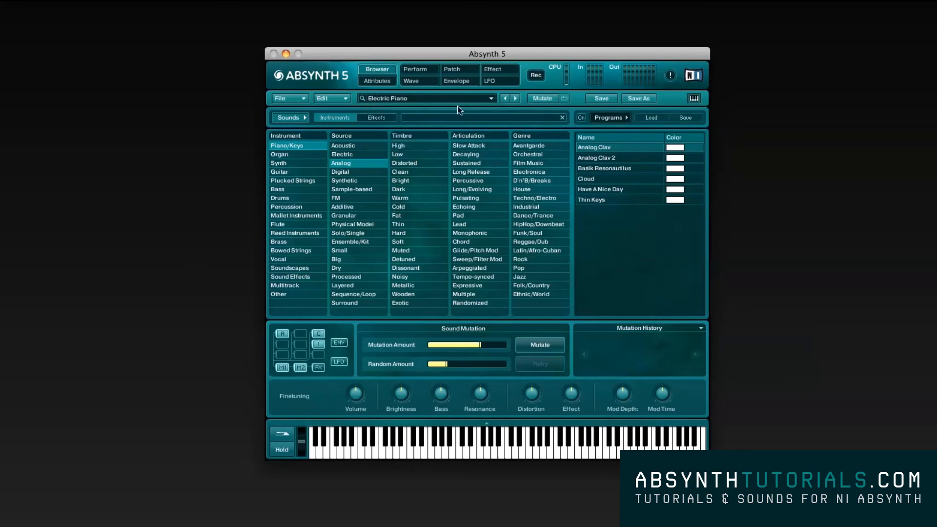
left_click(456, 81)
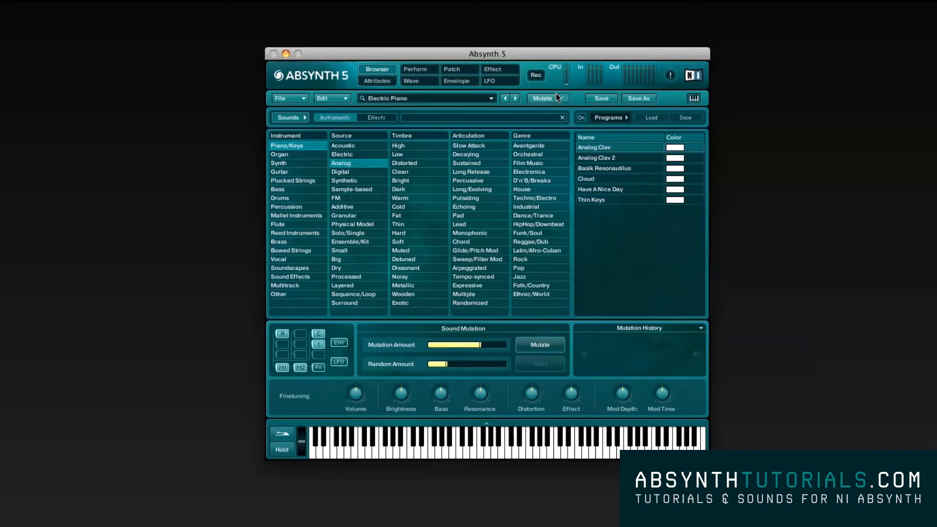
mouse_move(571, 97)
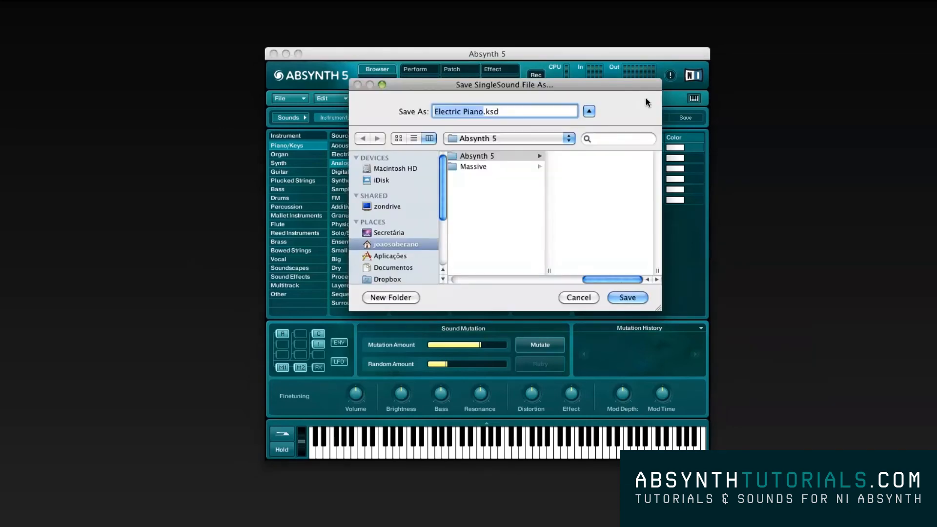
Step: Cancel the save, load Easy Organ from the Organ/Electric list, then show the Sounds file browser
left_click(576, 298)
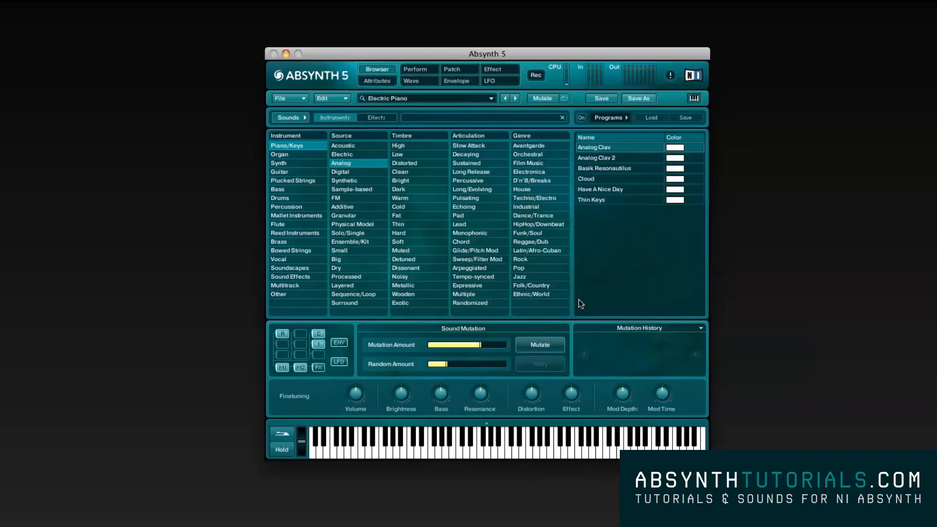
left_click(279, 154)
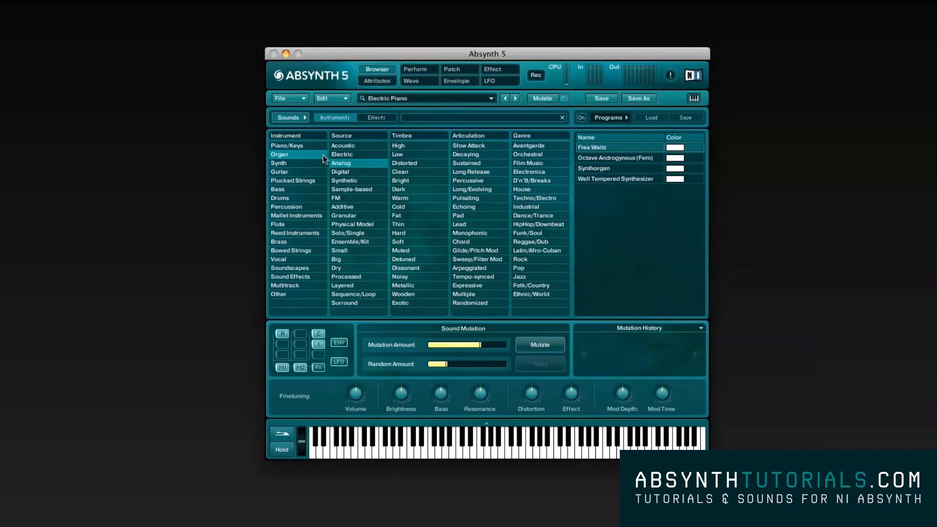
left_click(343, 155)
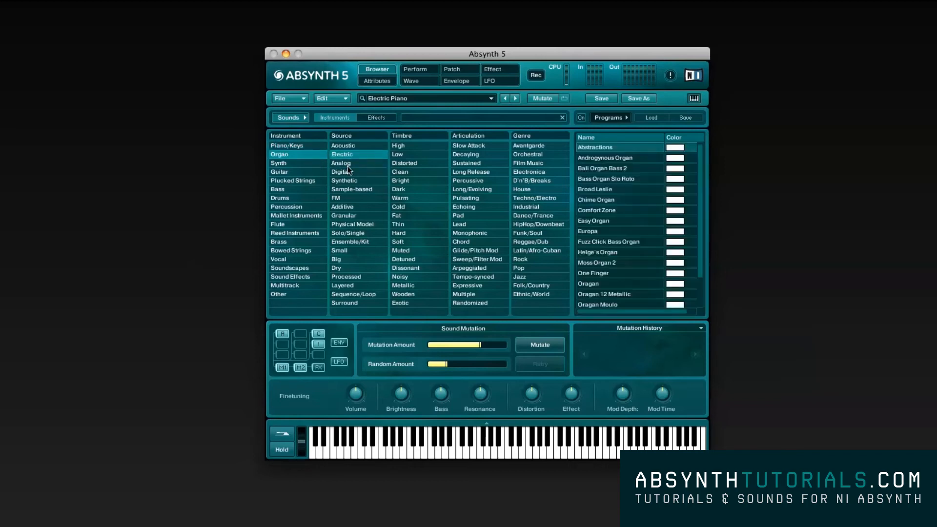
left_click(608, 221)
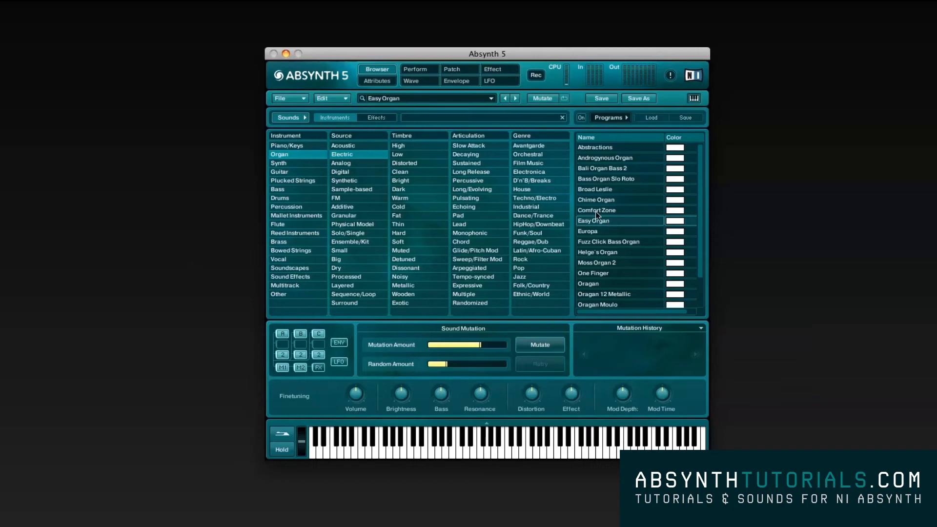
left_click(288, 117)
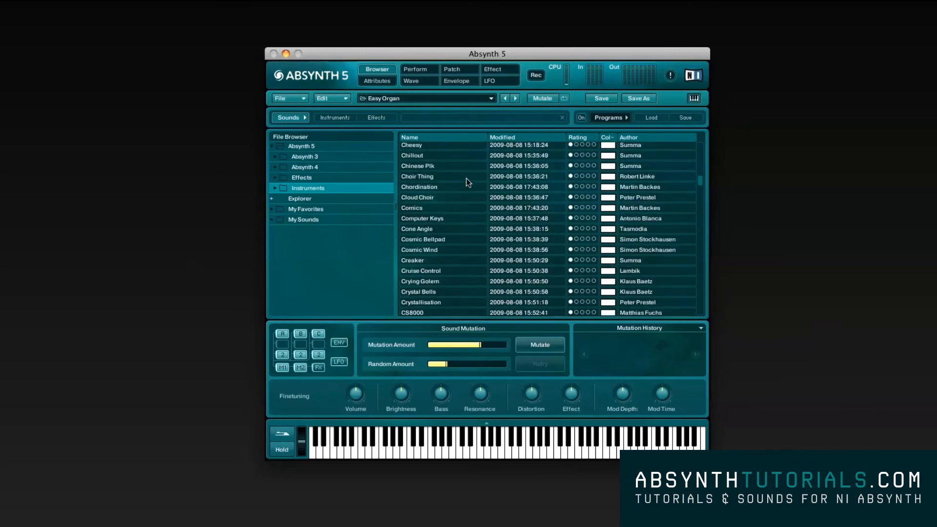
Step: Filter attributes by Synth, Piano/Keys and Bass, clear the Analog source, then show effect categories
left_click(335, 117)
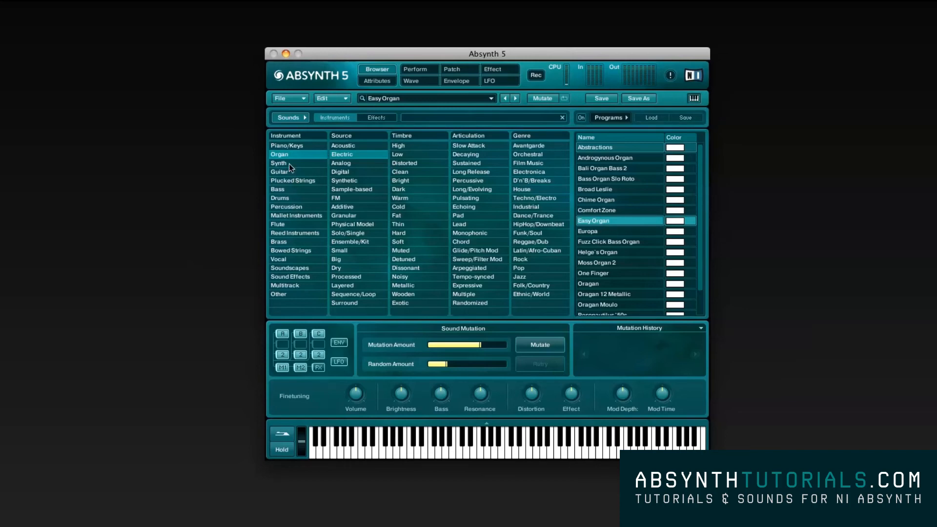
left_click(278, 163)
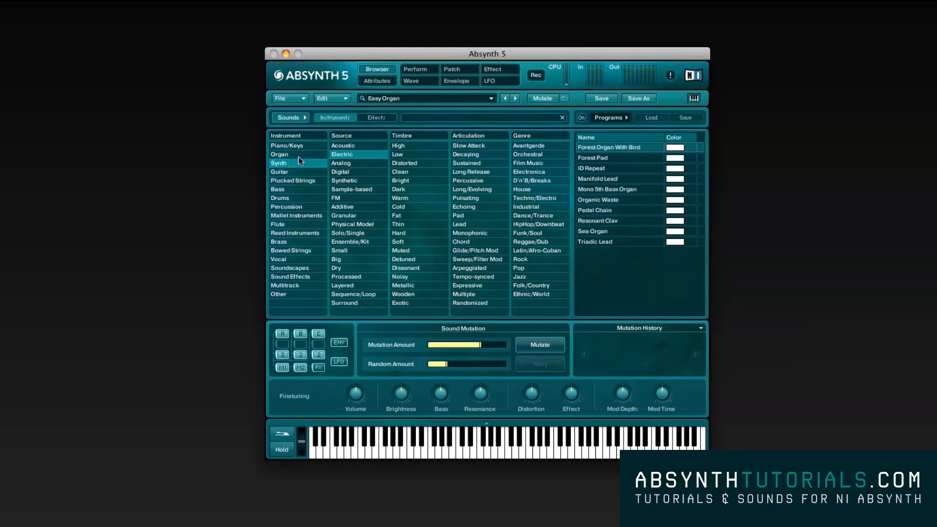
left_click(286, 145)
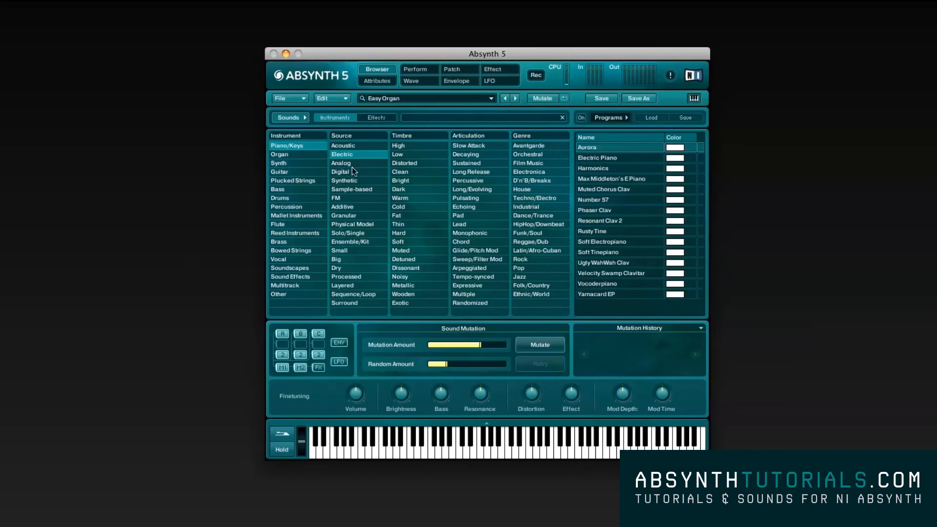
left_click(341, 163)
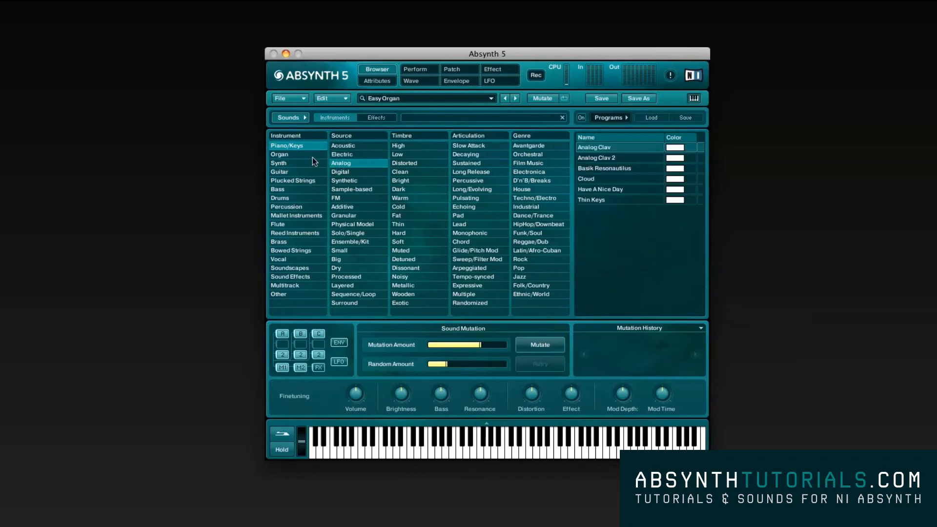
left_click(277, 188)
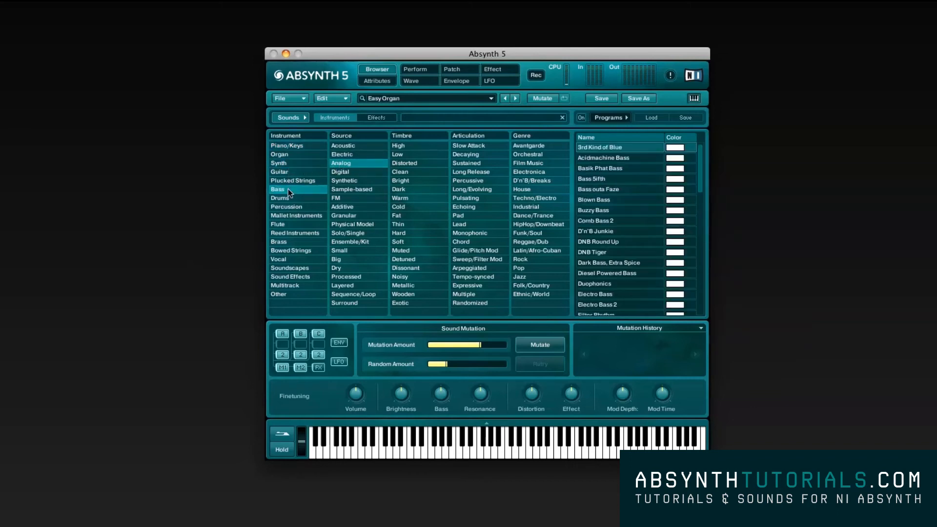
left_click(397, 154)
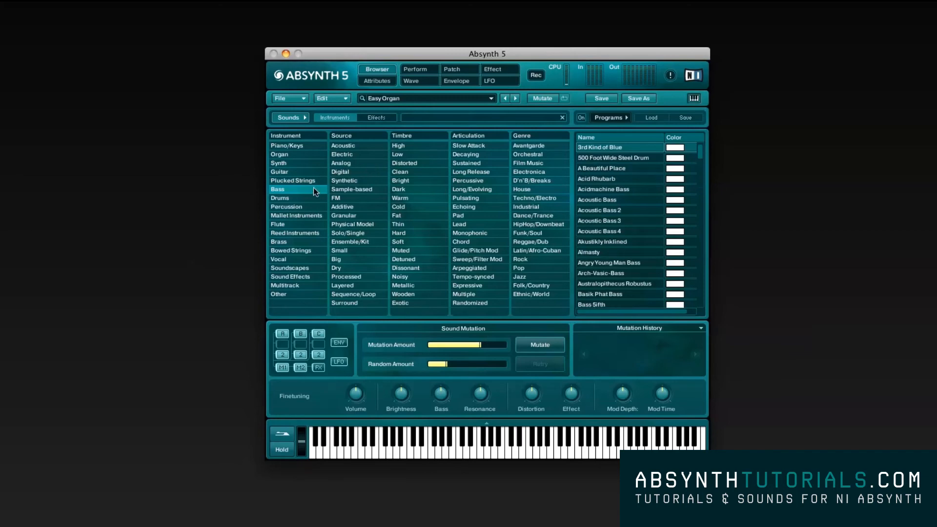
left_click(376, 117)
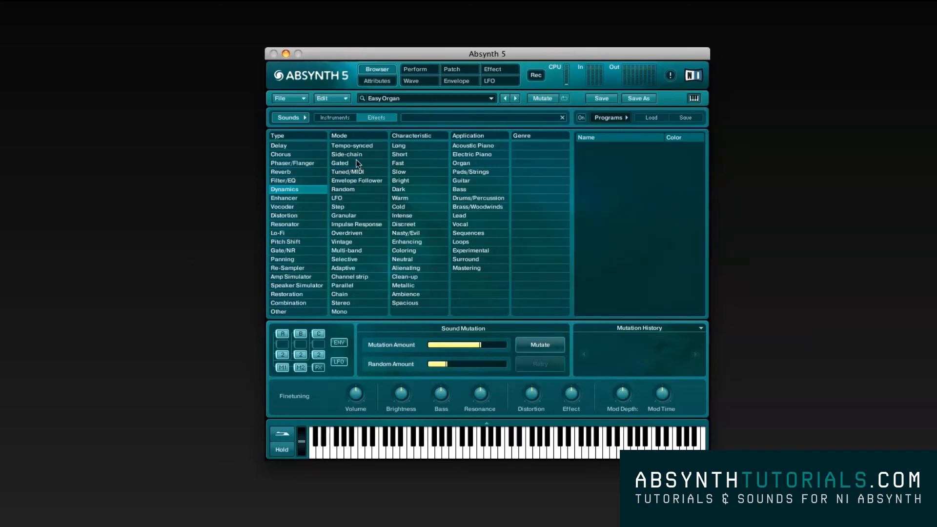
Step: Filter effects by Delay type and Guitar application, clear it, and return to instrument categories
left_click(278, 146)
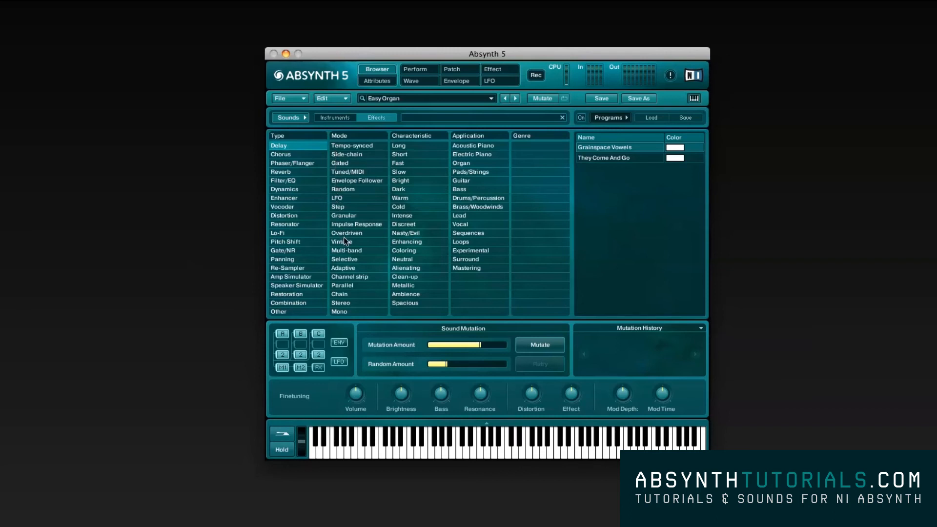
mouse_move(487, 228)
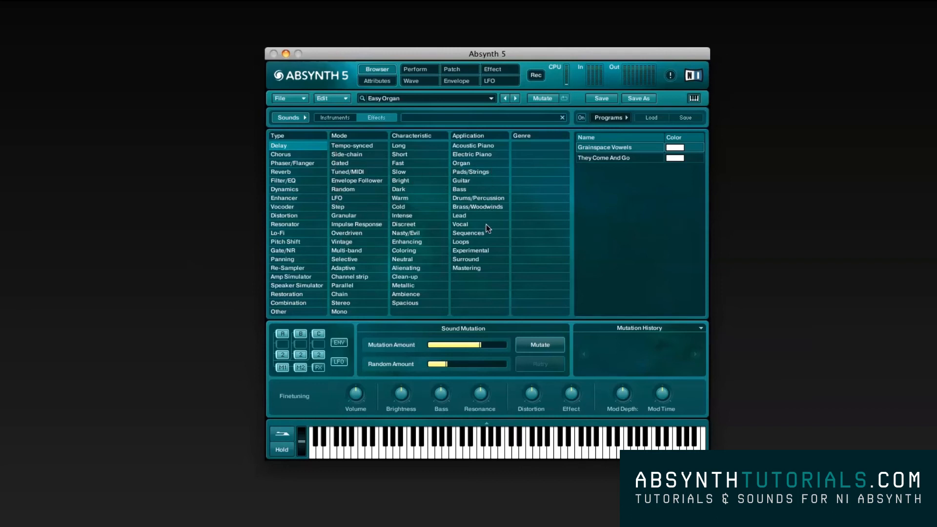
left_click(460, 180)
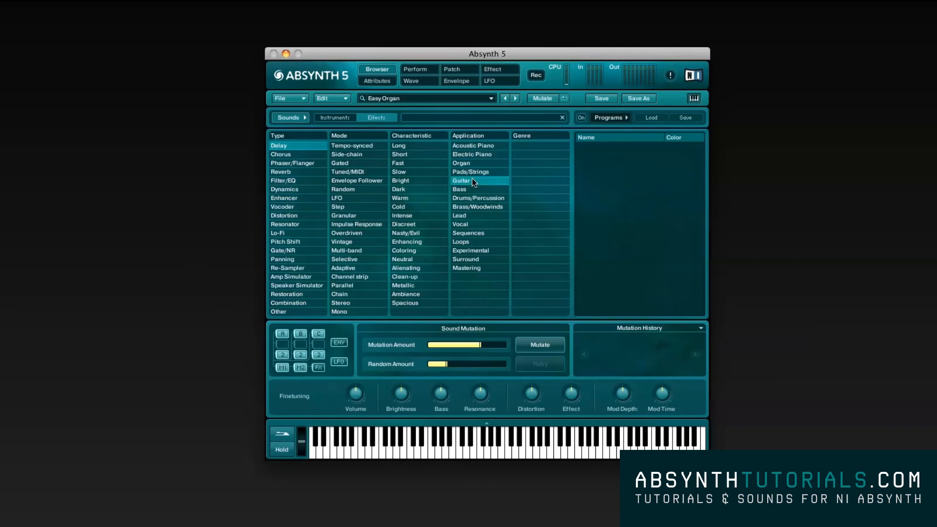
left_click(461, 180)
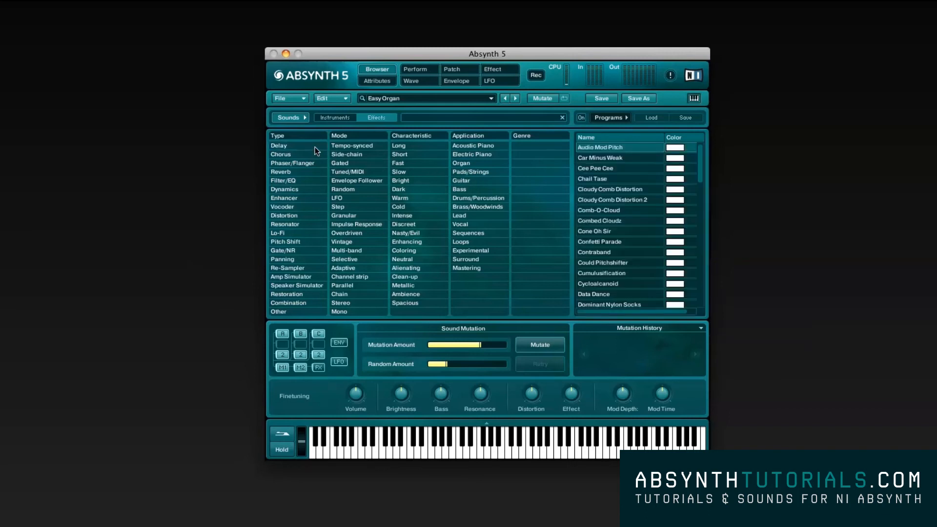
left_click(334, 117)
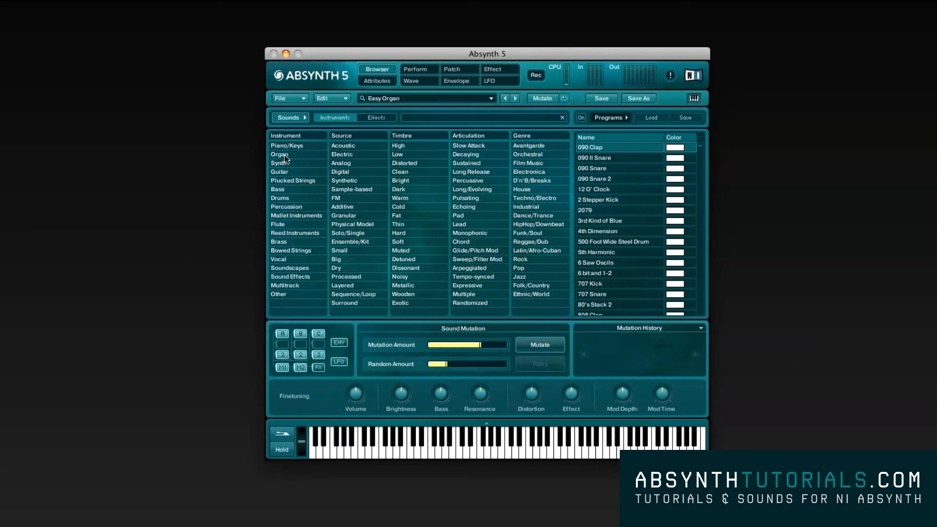
Step: Filter to Organ instruments with Electric source and pick Easy Organ from the name list
left_click(279, 154)
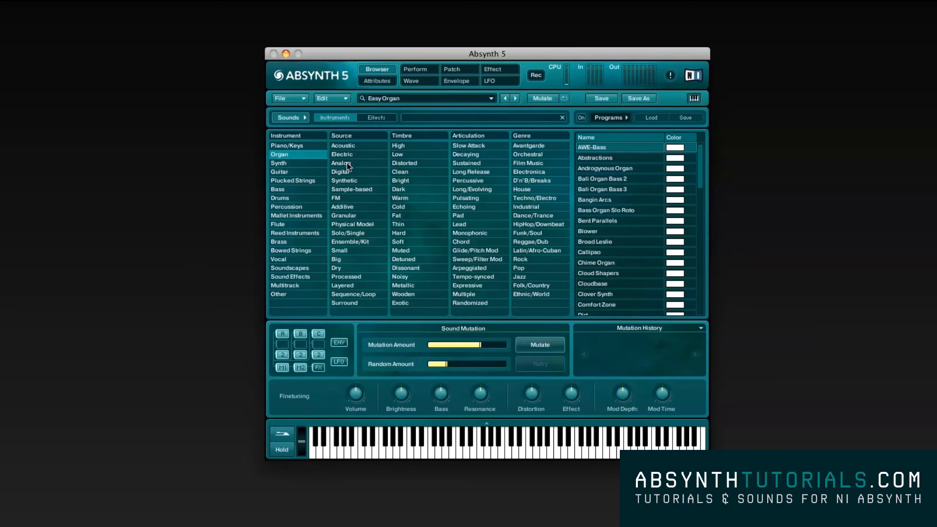
left_click(343, 154)
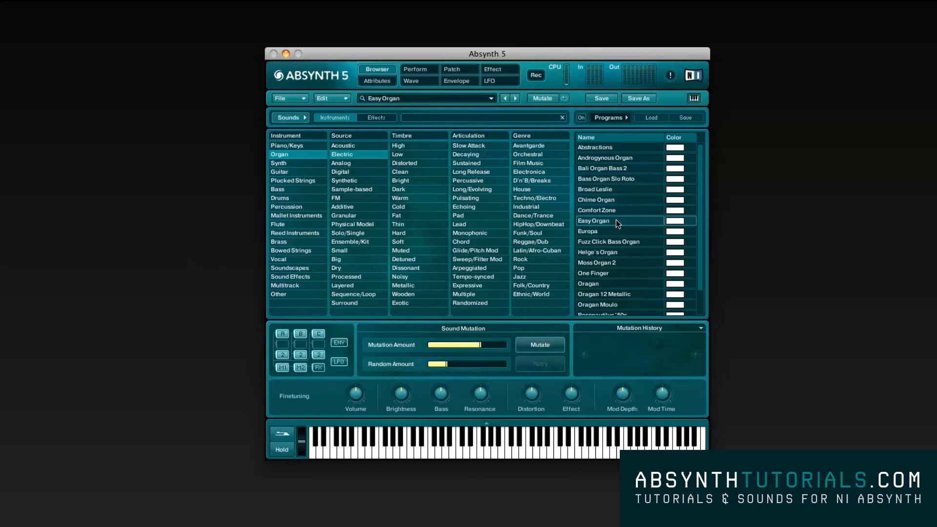
left_click(603, 209)
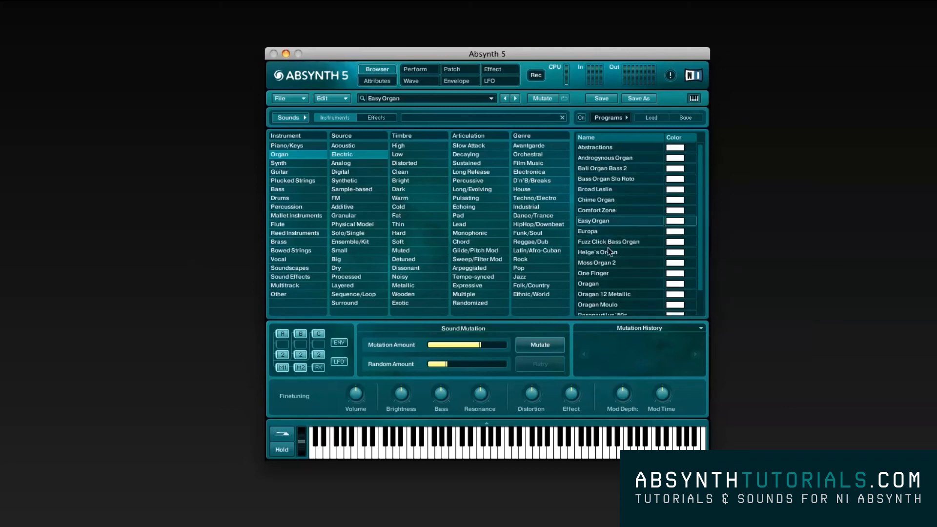
mouse_move(597, 236)
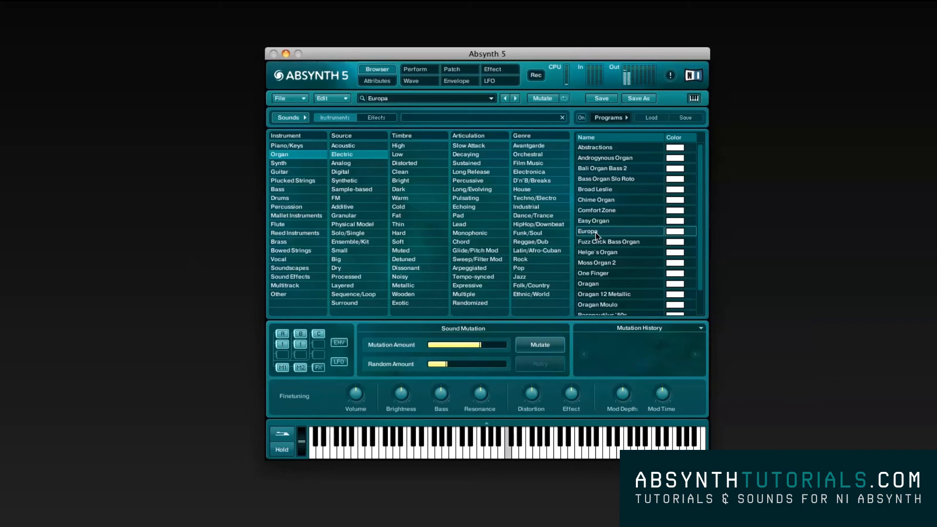
mouse_move(613, 126)
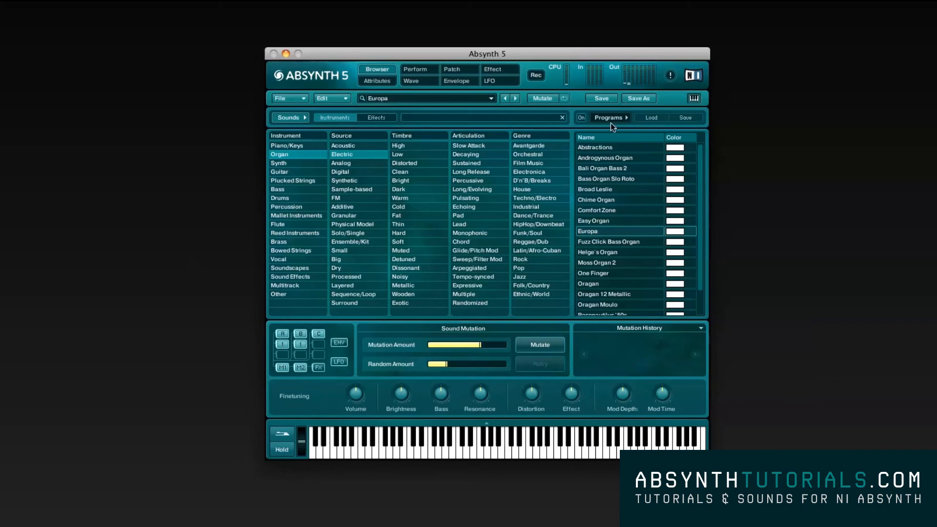
Step: Show the Program List and load Easy Organ into slot 1
left_click(609, 117)
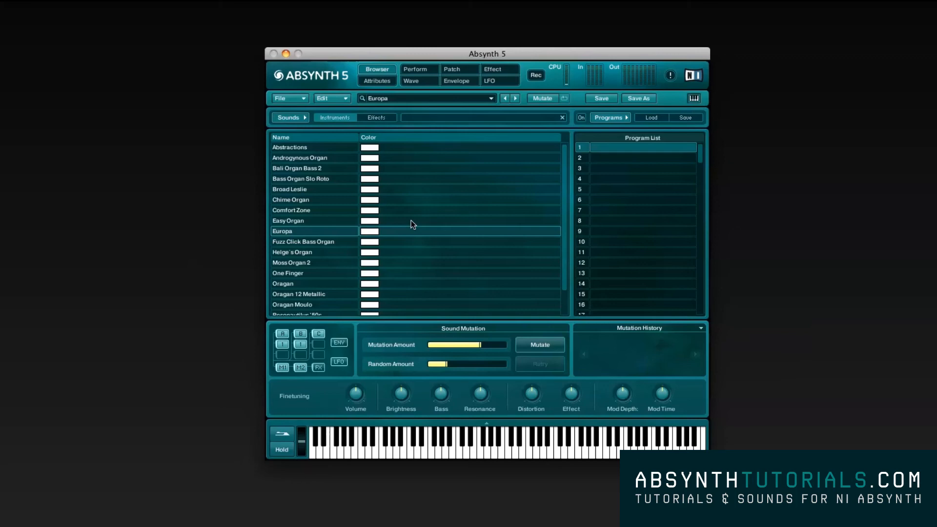
mouse_move(306, 230)
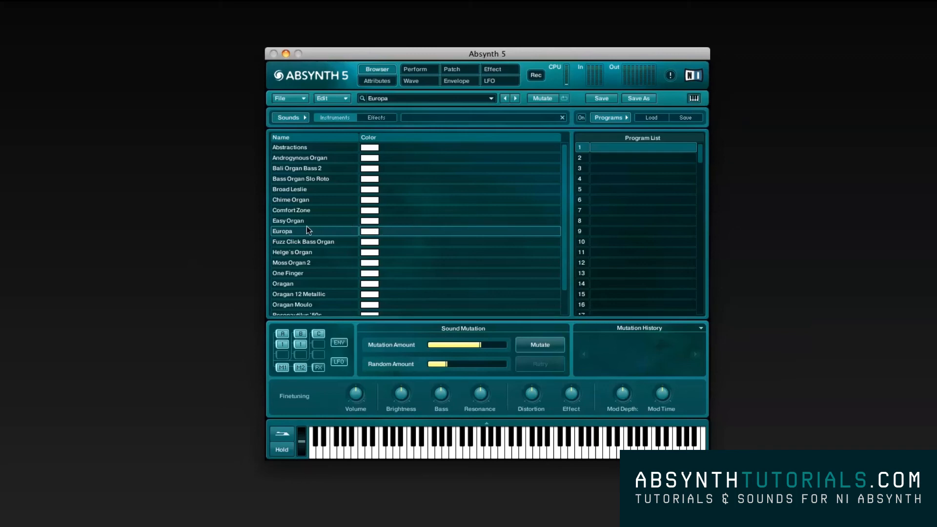
left_click(287, 221)
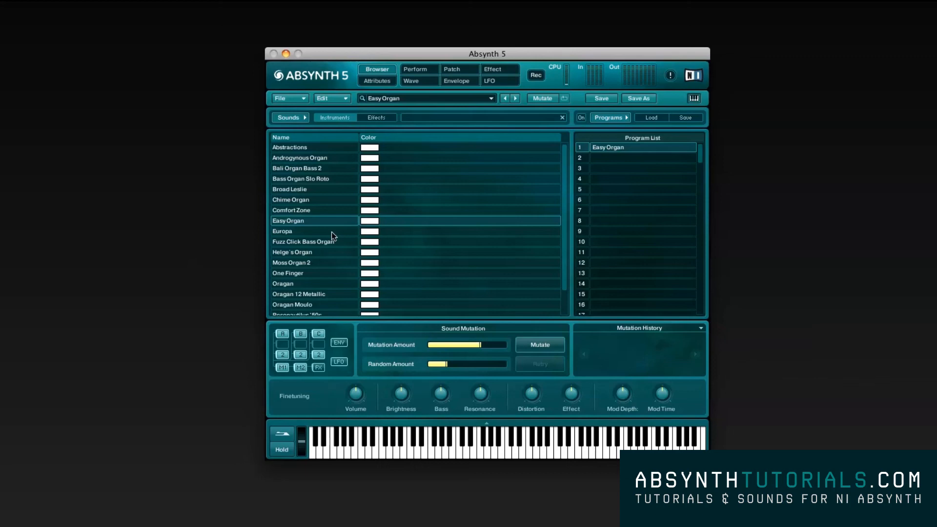
mouse_move(647, 159)
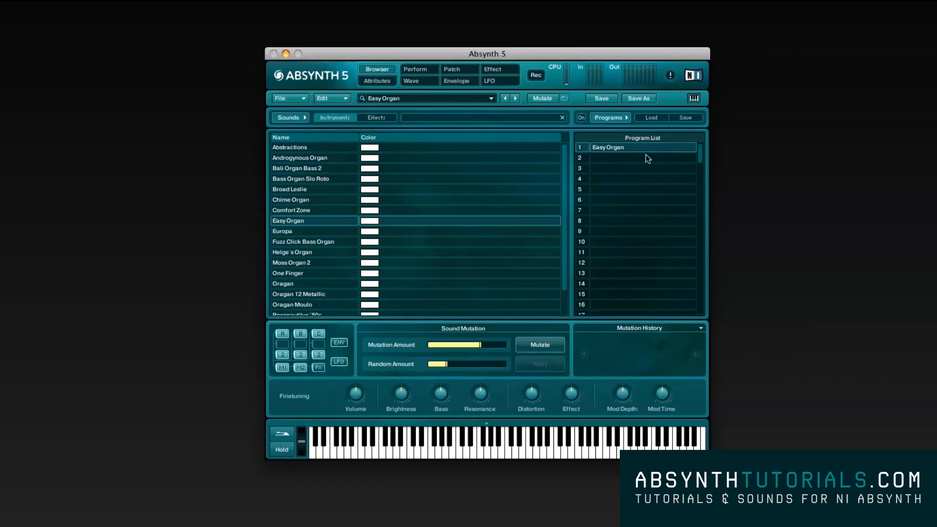
mouse_move(652, 123)
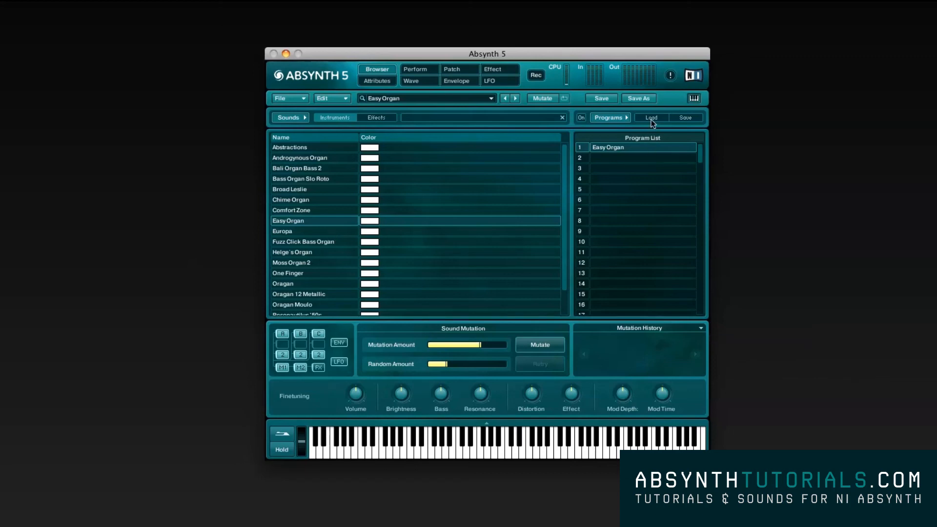
mouse_move(662, 123)
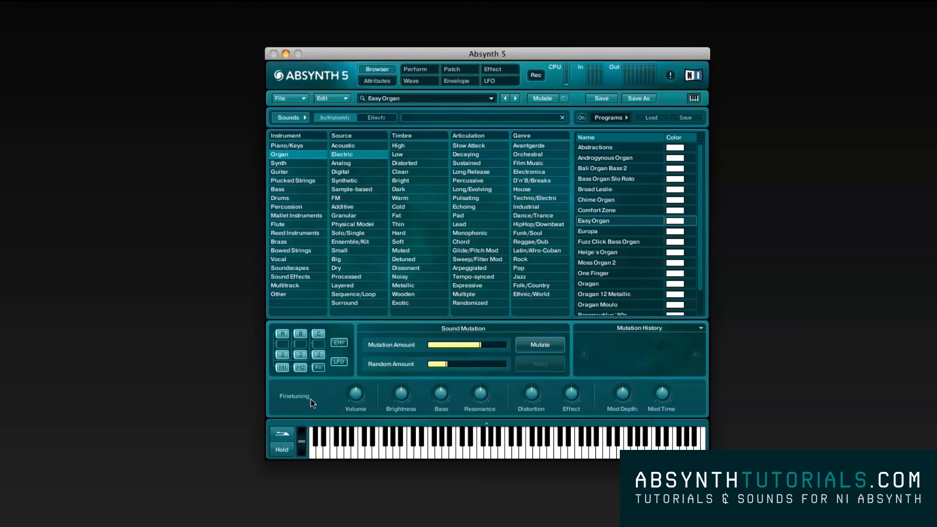
mouse_move(435, 406)
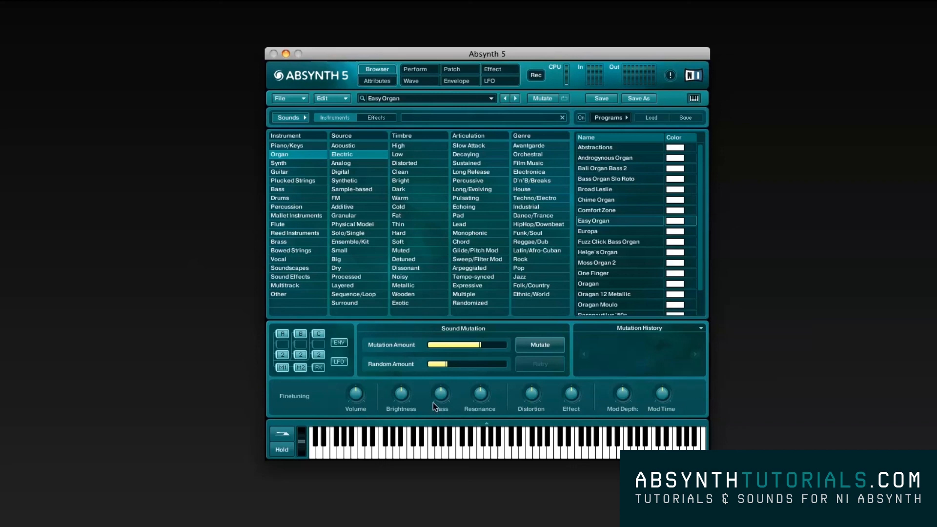
mouse_move(356, 403)
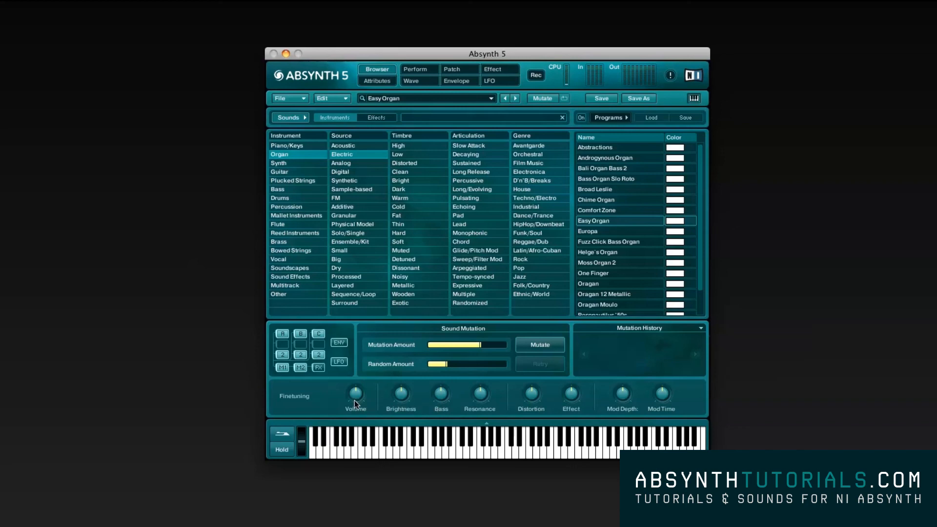
mouse_move(353, 377)
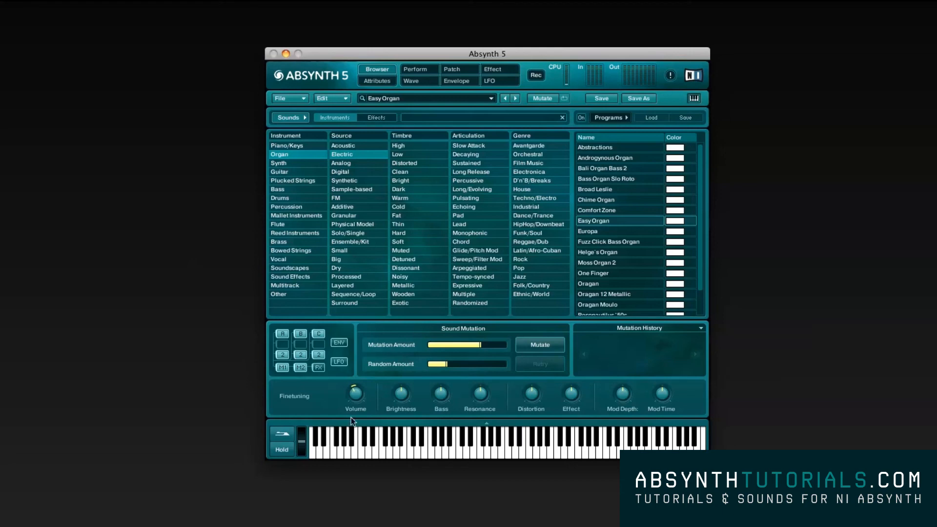
mouse_move(399, 387)
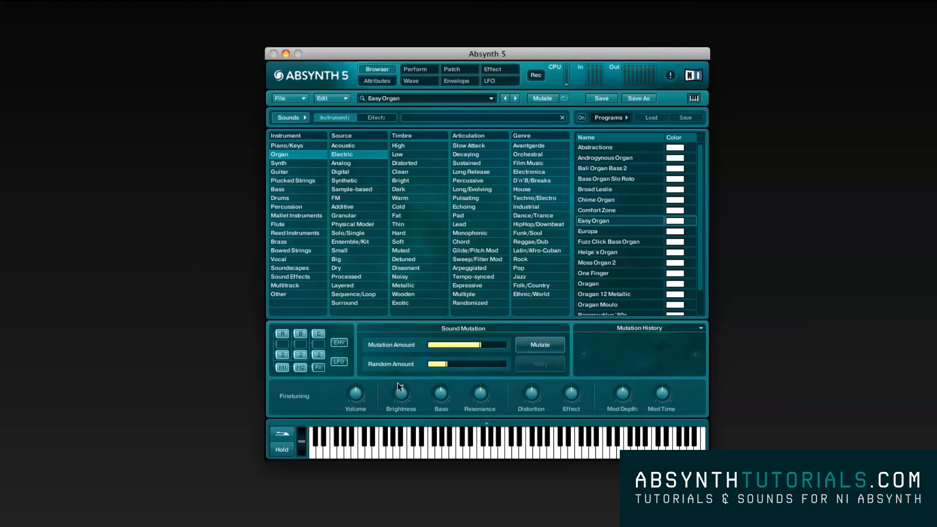
mouse_move(399, 400)
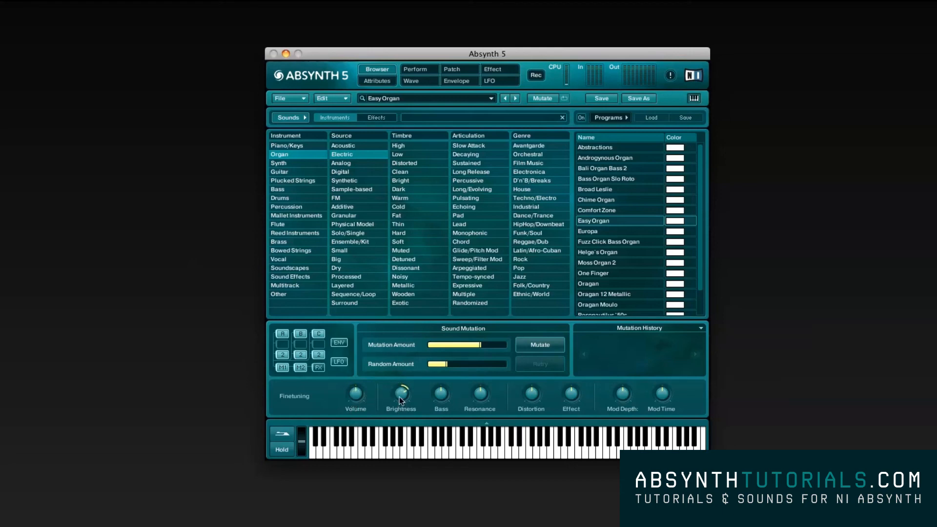
mouse_move(440, 390)
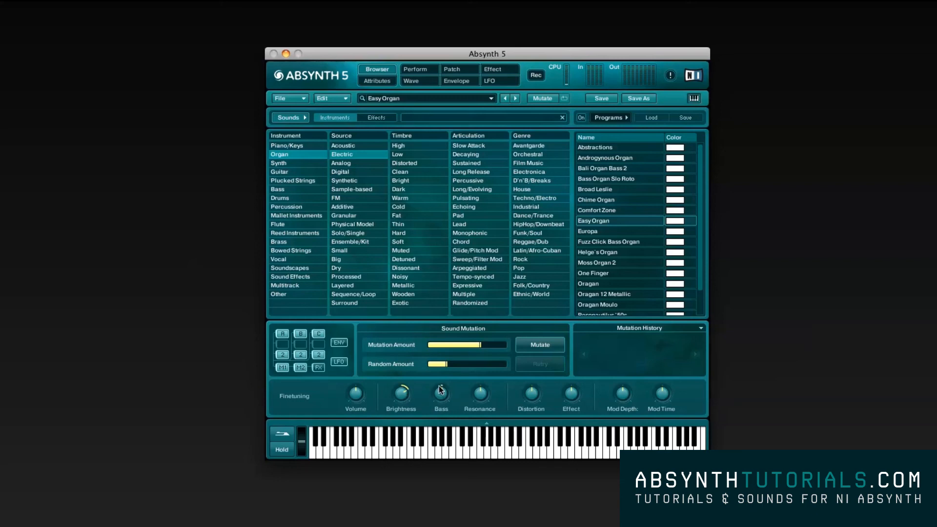
mouse_move(476, 395)
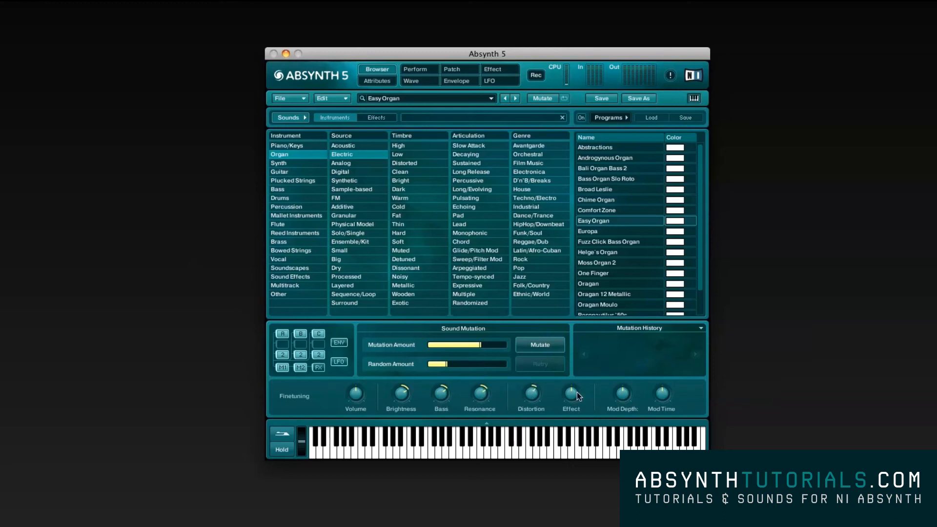
mouse_move(622, 397)
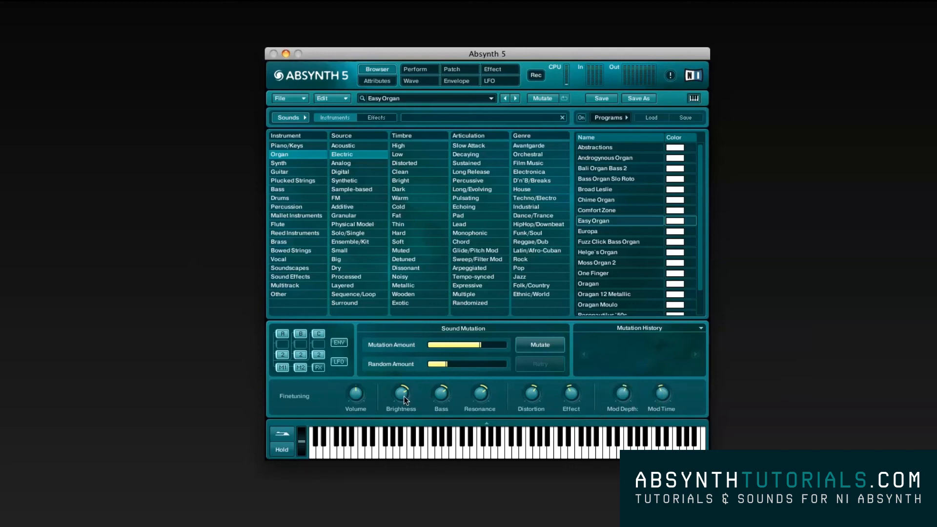
mouse_move(485, 396)
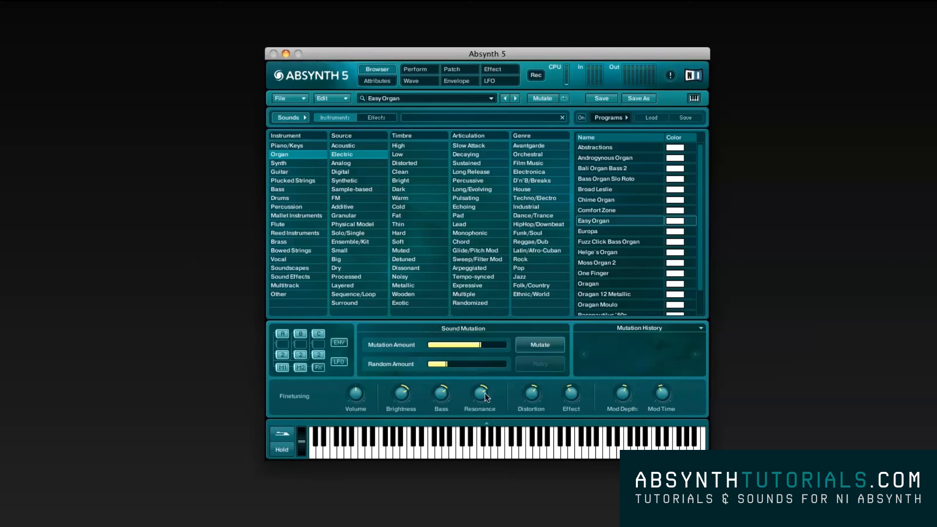
mouse_move(406, 397)
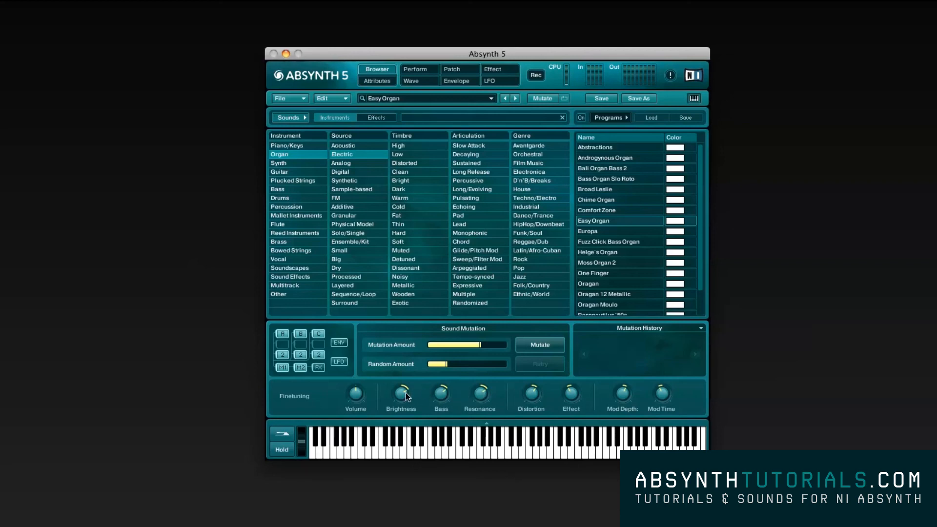
mouse_move(542, 374)
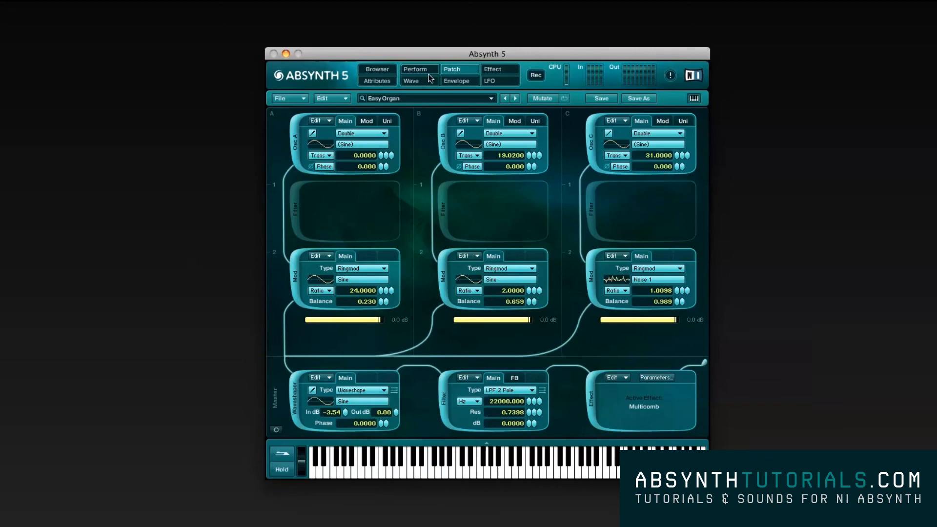
left_click(377, 69)
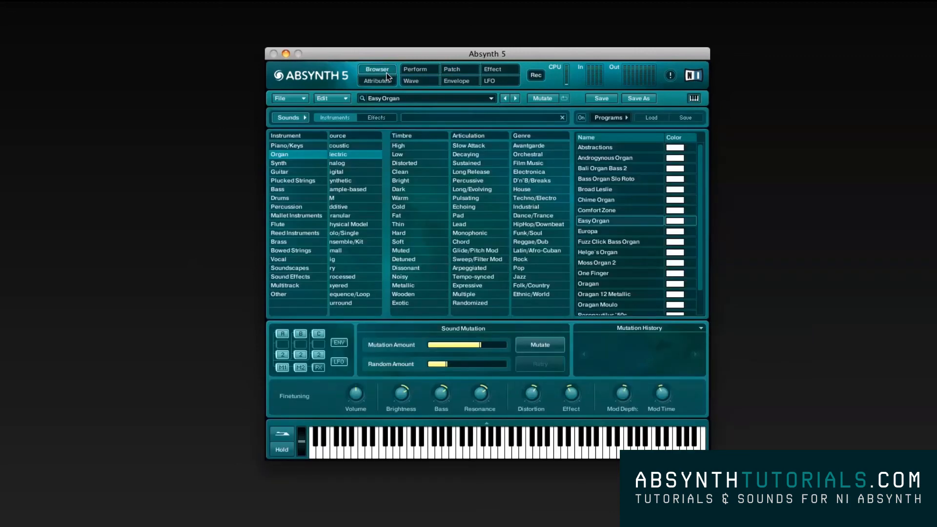